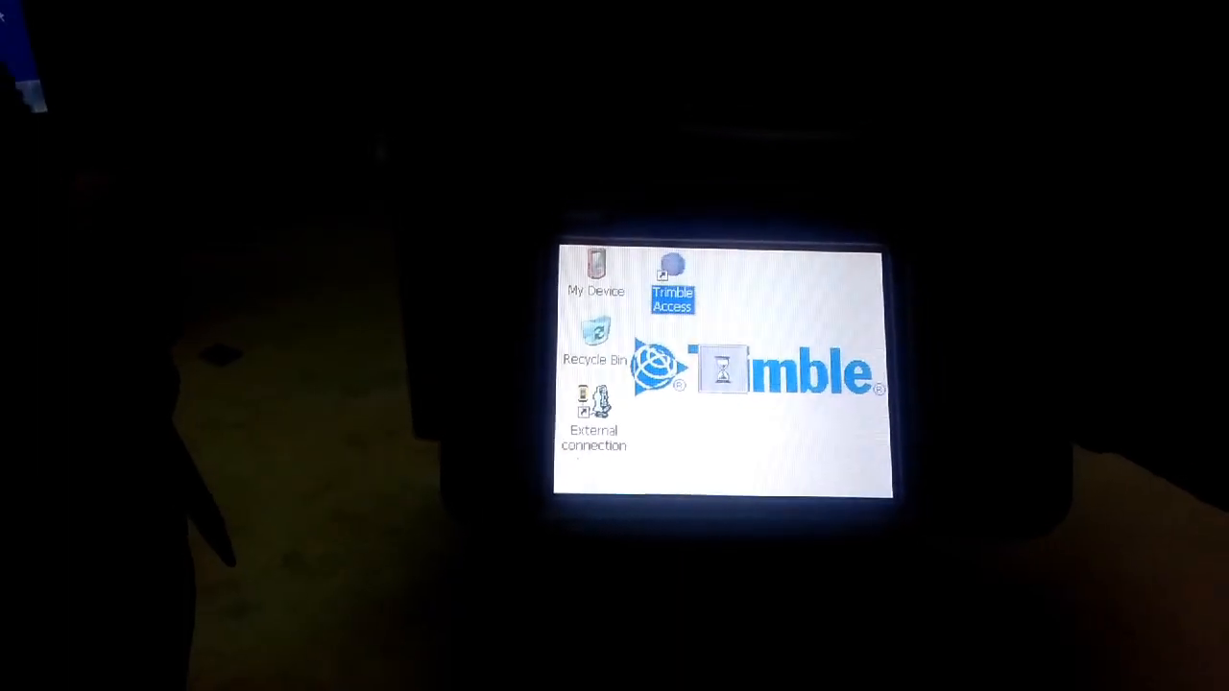
Step: Launch Trimble Access from the desktop shortcut and reach its main menu
double_click(672, 278)
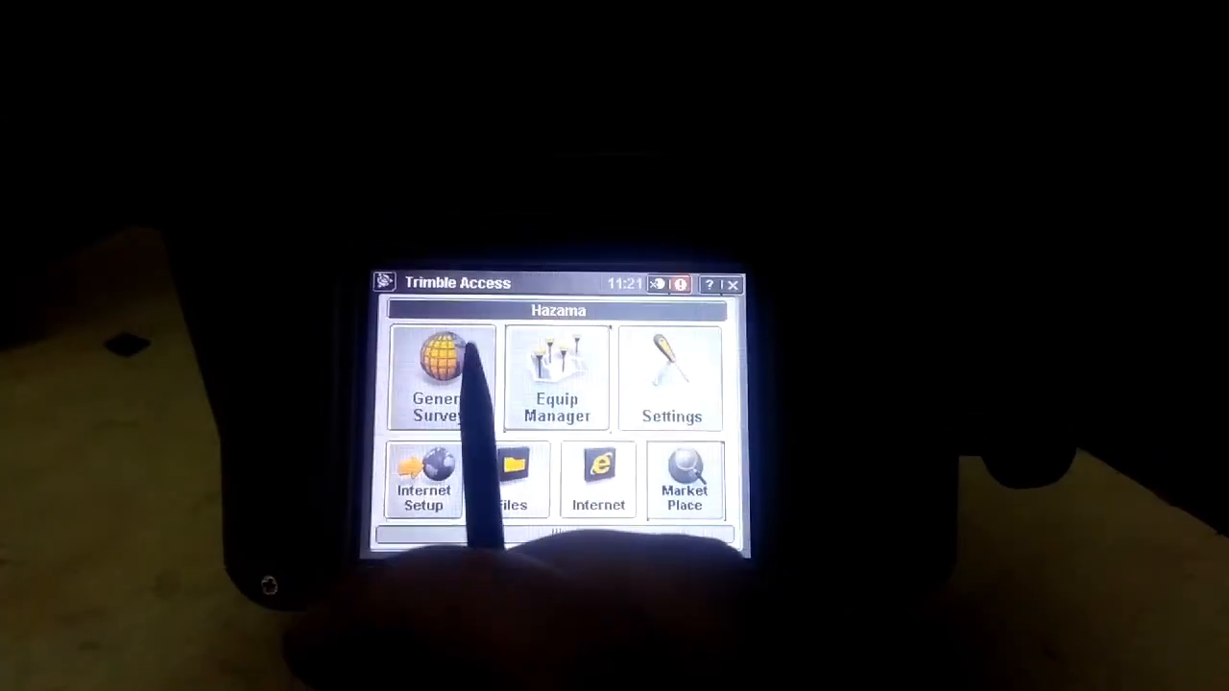
Step: Enter the General Survey module with job 4 as the current job
click(557, 374)
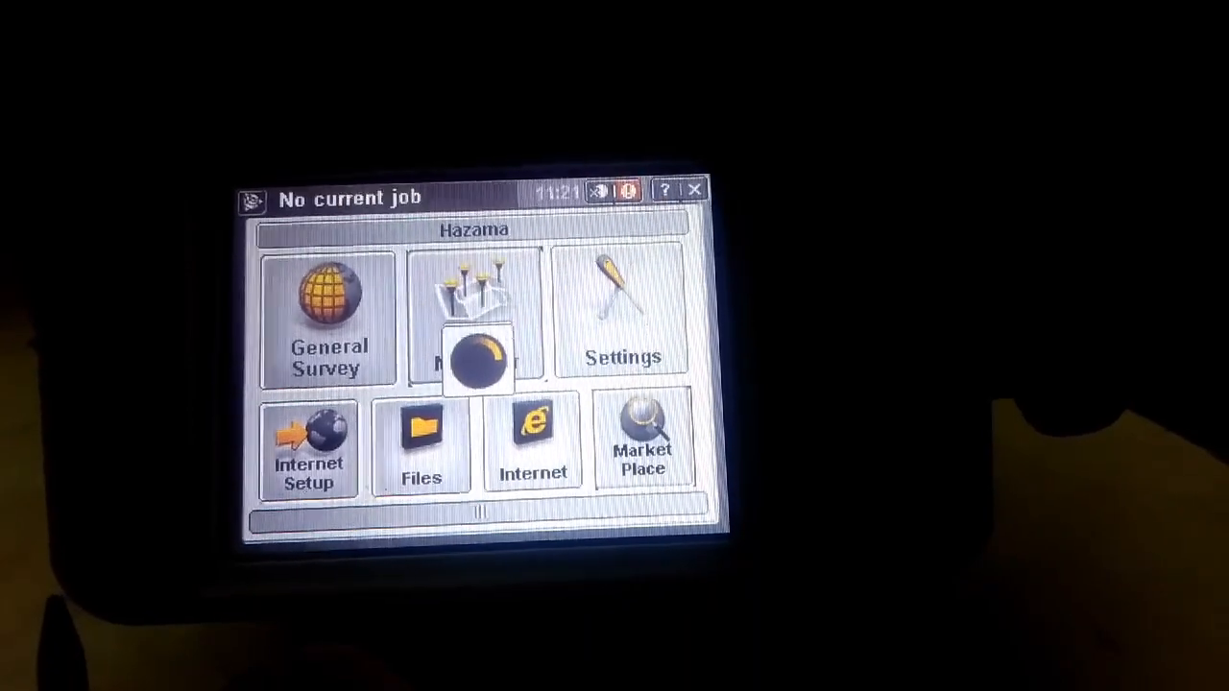
click(477, 360)
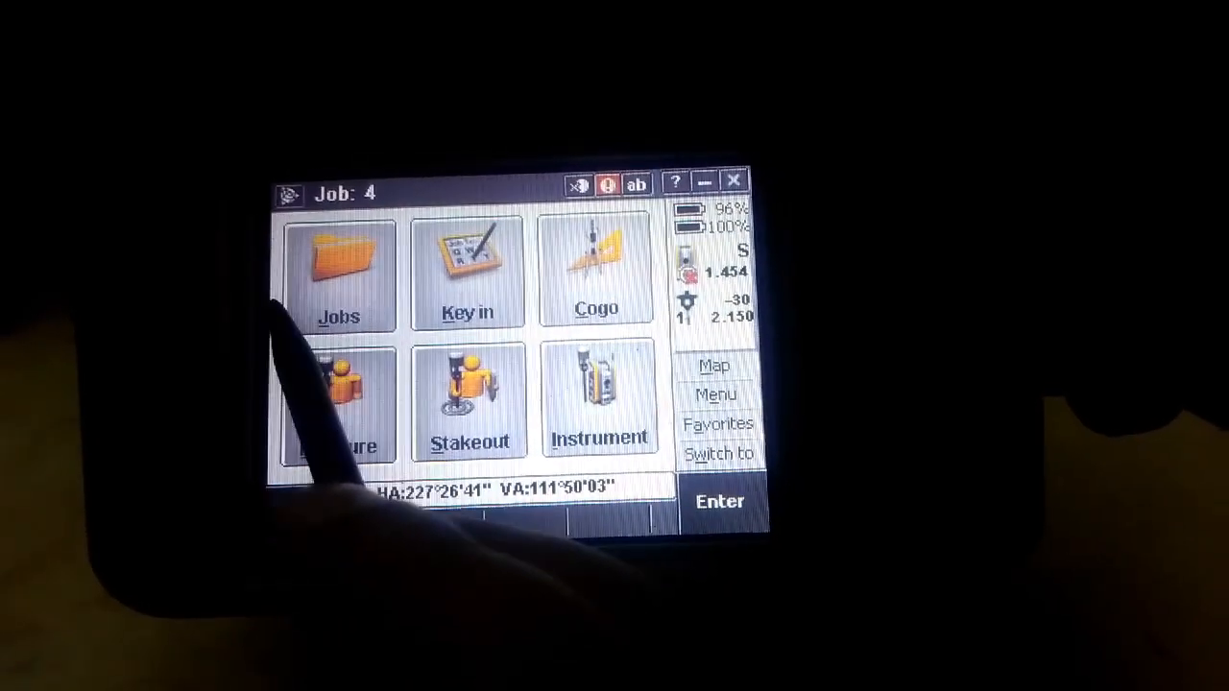
Step: Confirm job 4 as current and reach its Jobs Import / Export options
click(339, 268)
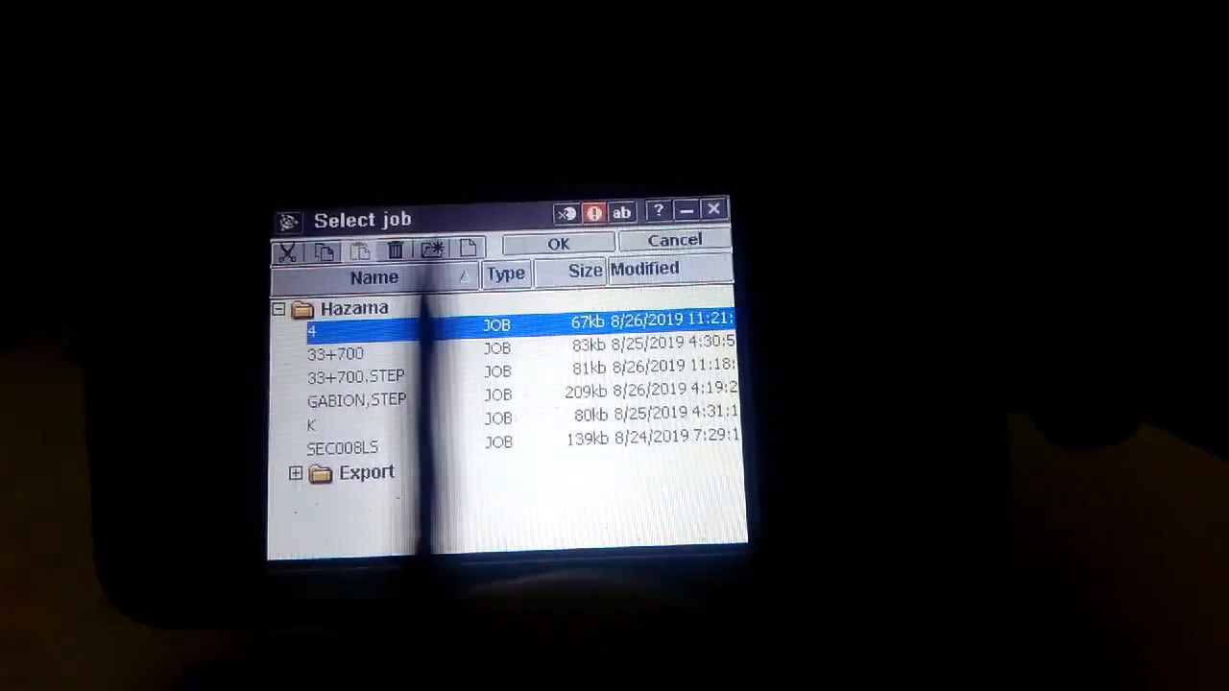
click(558, 242)
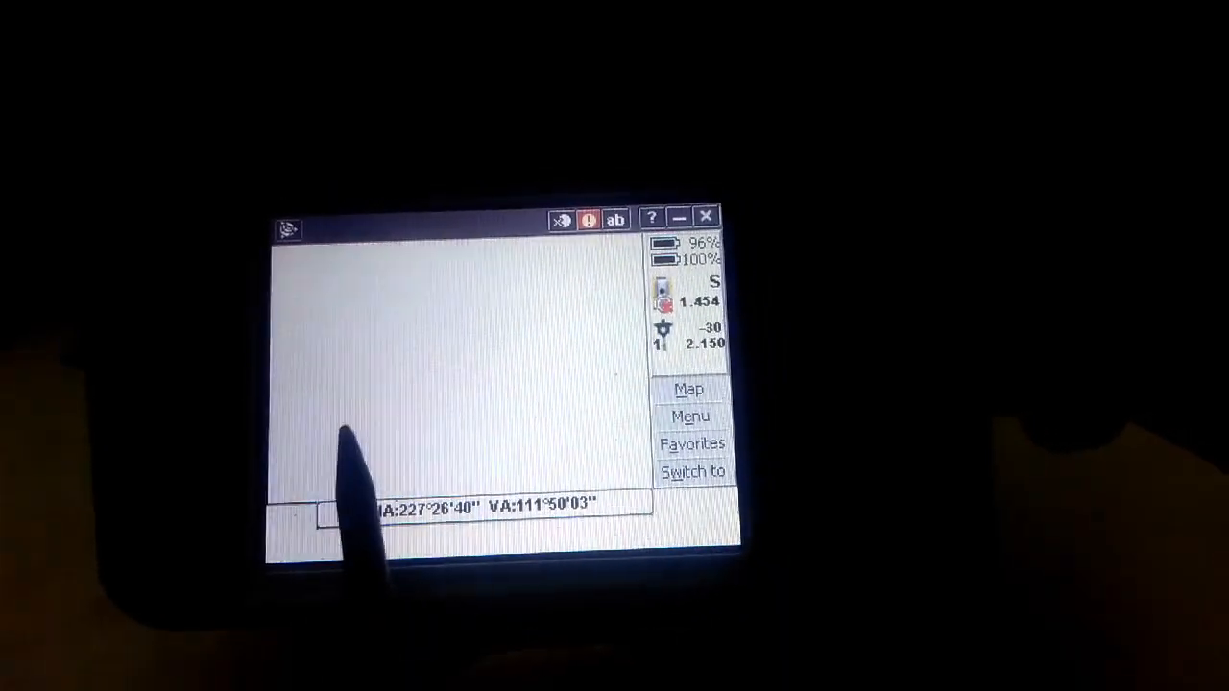
click(689, 415)
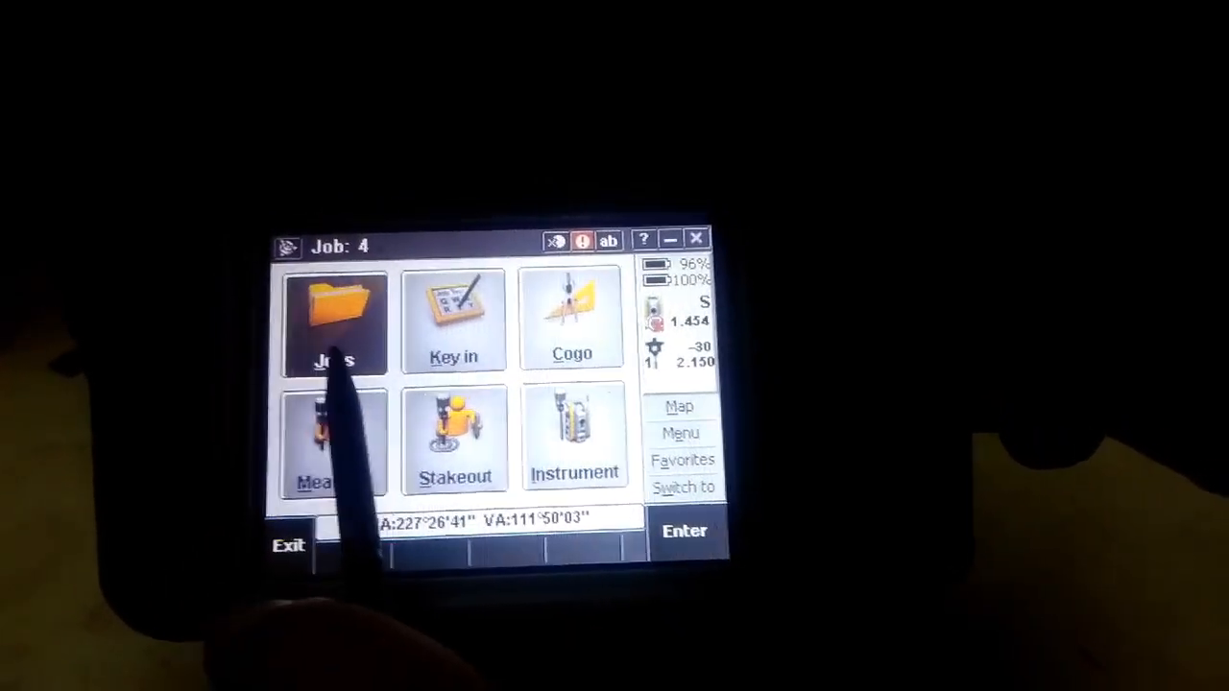
click(333, 317)
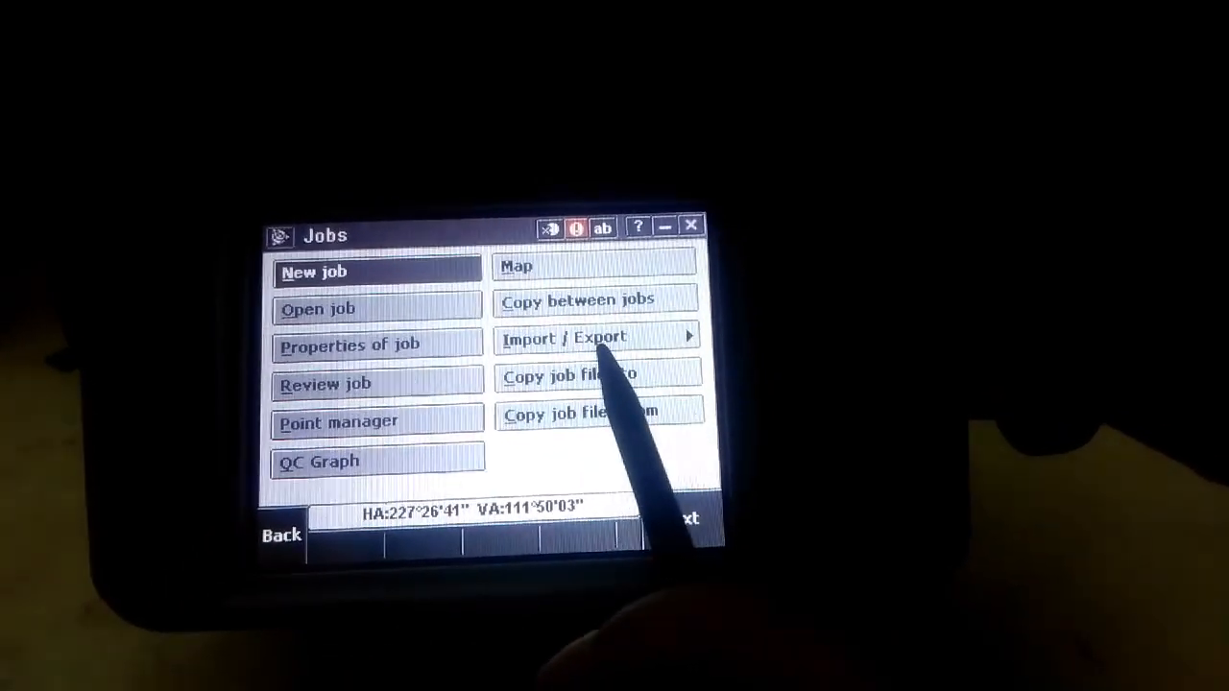
click(564, 338)
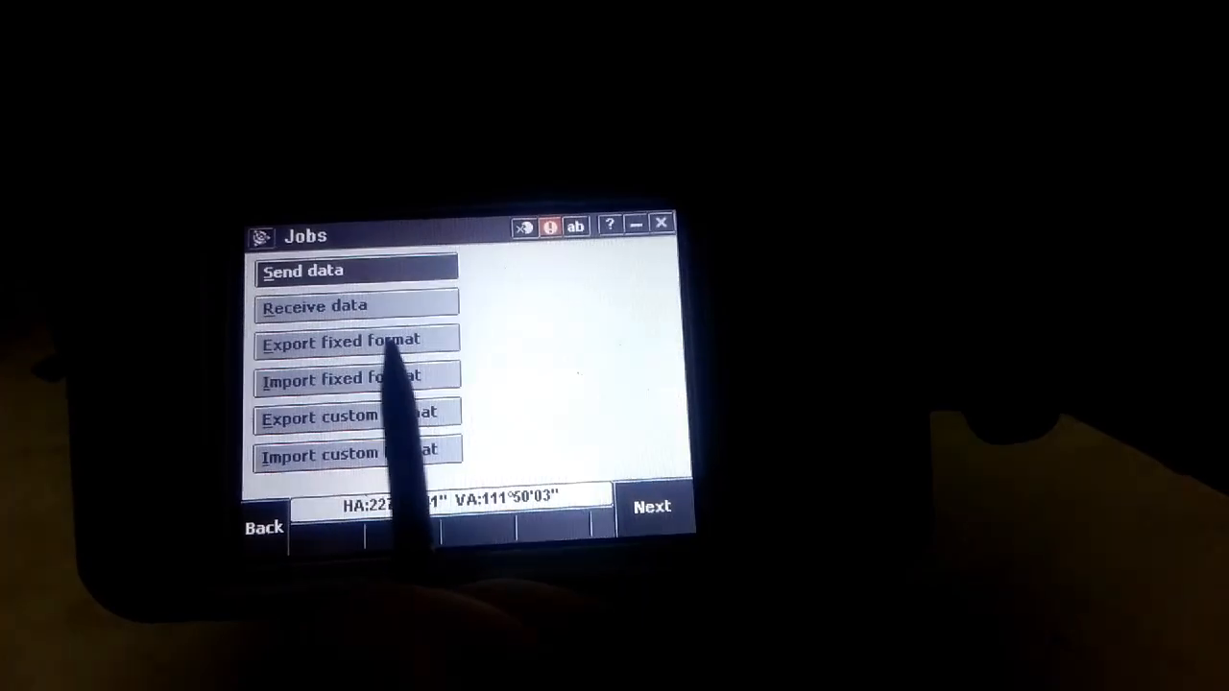
Step: Run a Comma Delimited export of job 4 to 4.csv, which fails with a no-data error
click(340, 340)
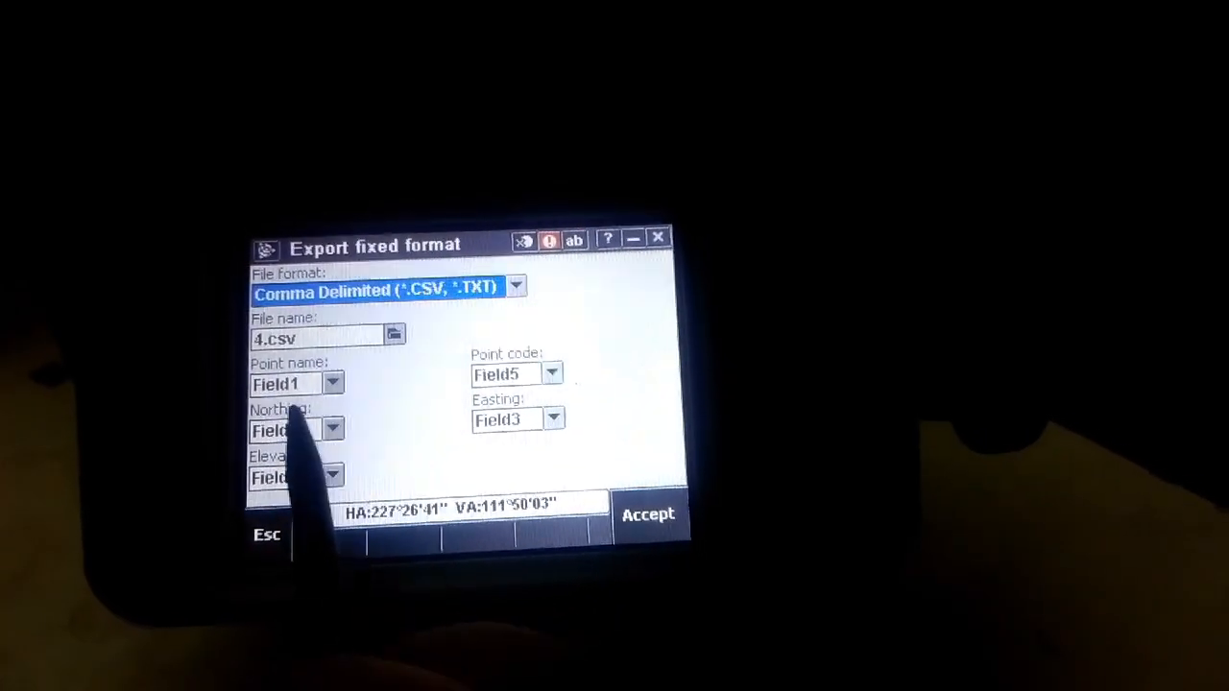
click(516, 286)
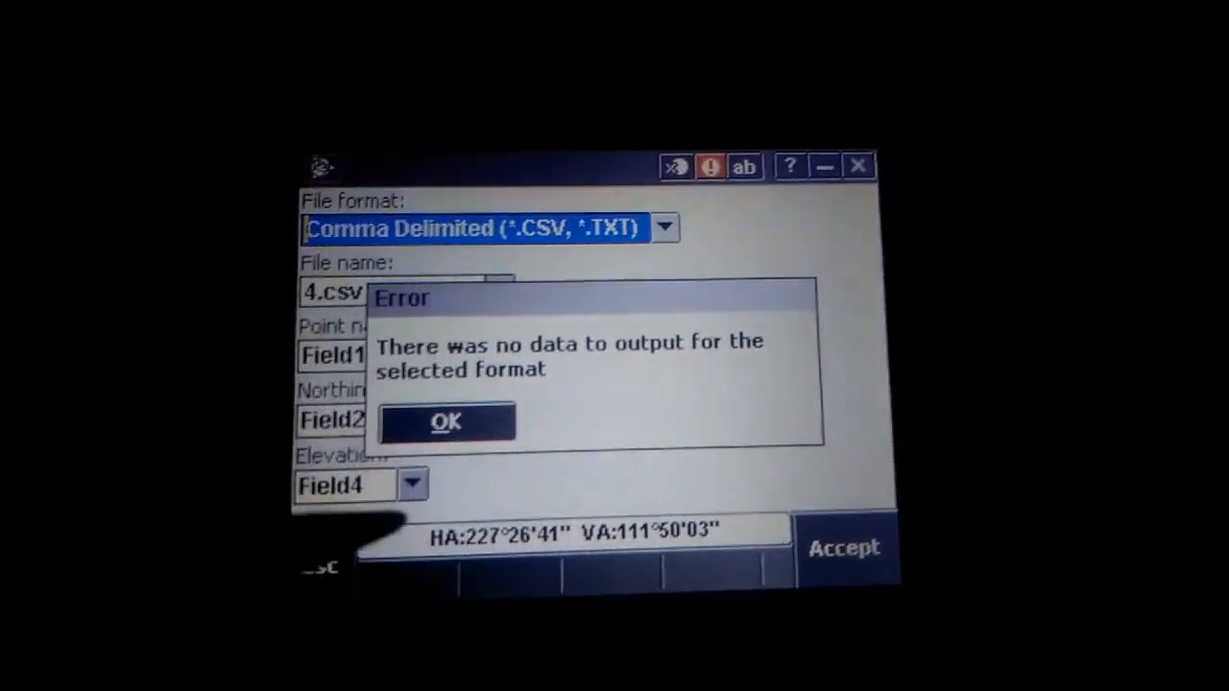
click(446, 421)
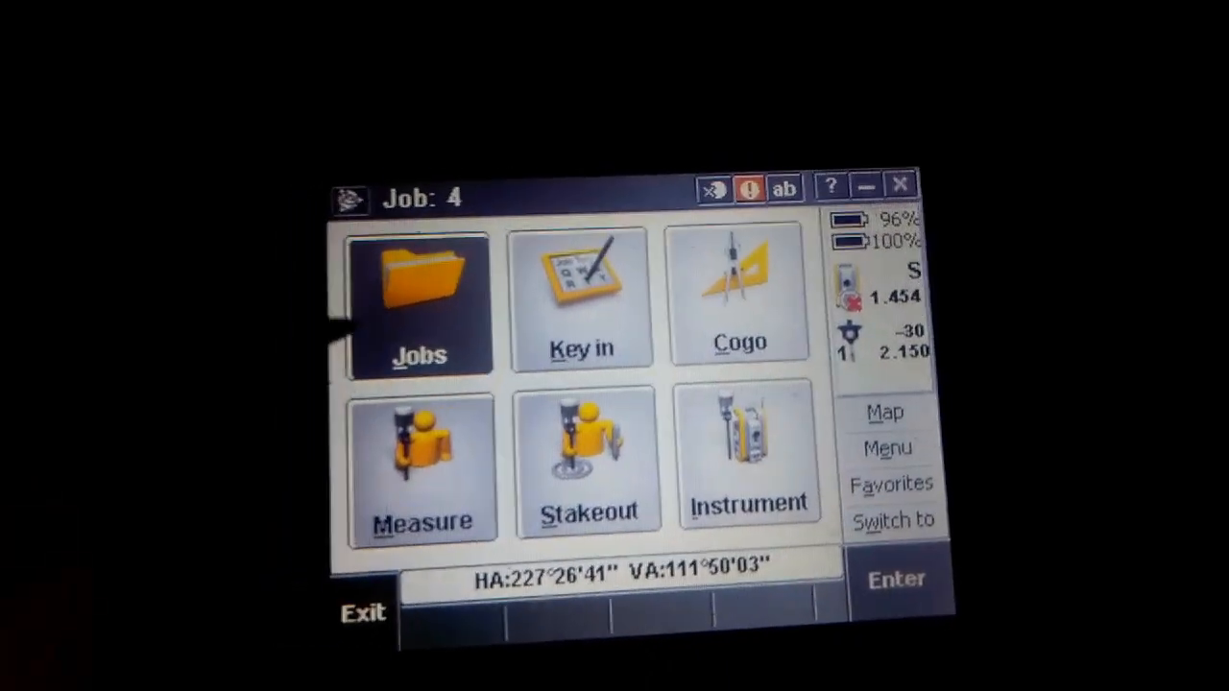
Step: Make 33+700 the current job and start its fixed-format export to 33+700.csv
click(420, 288)
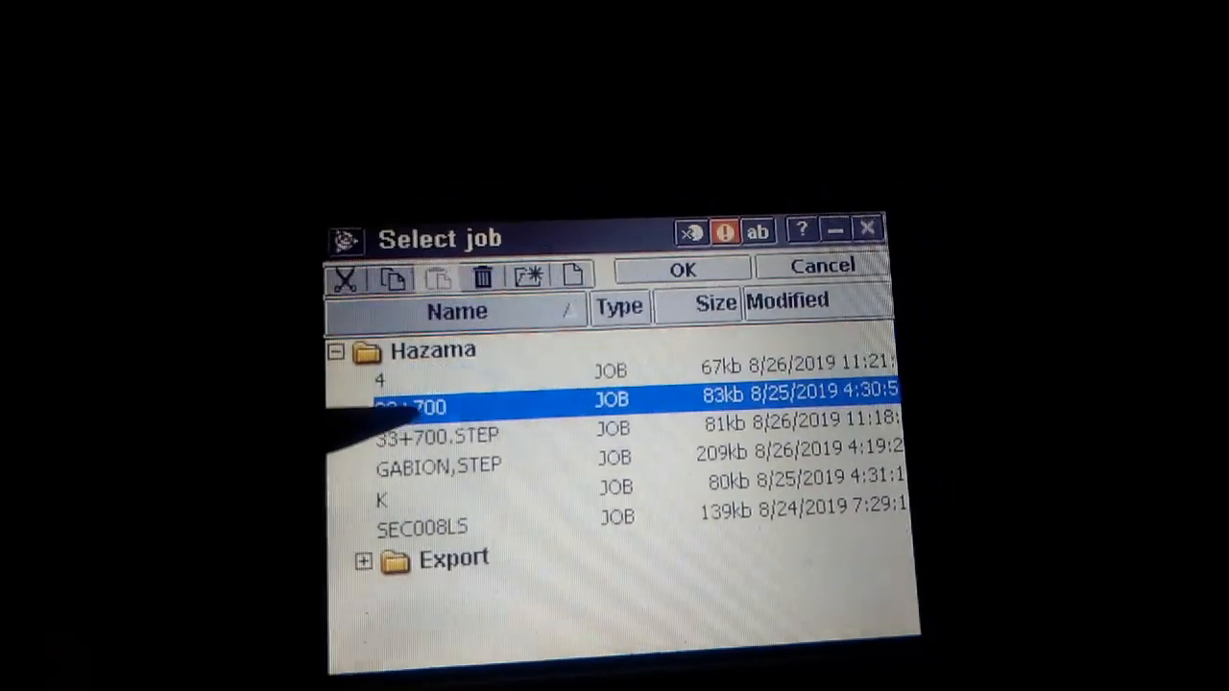
click(682, 266)
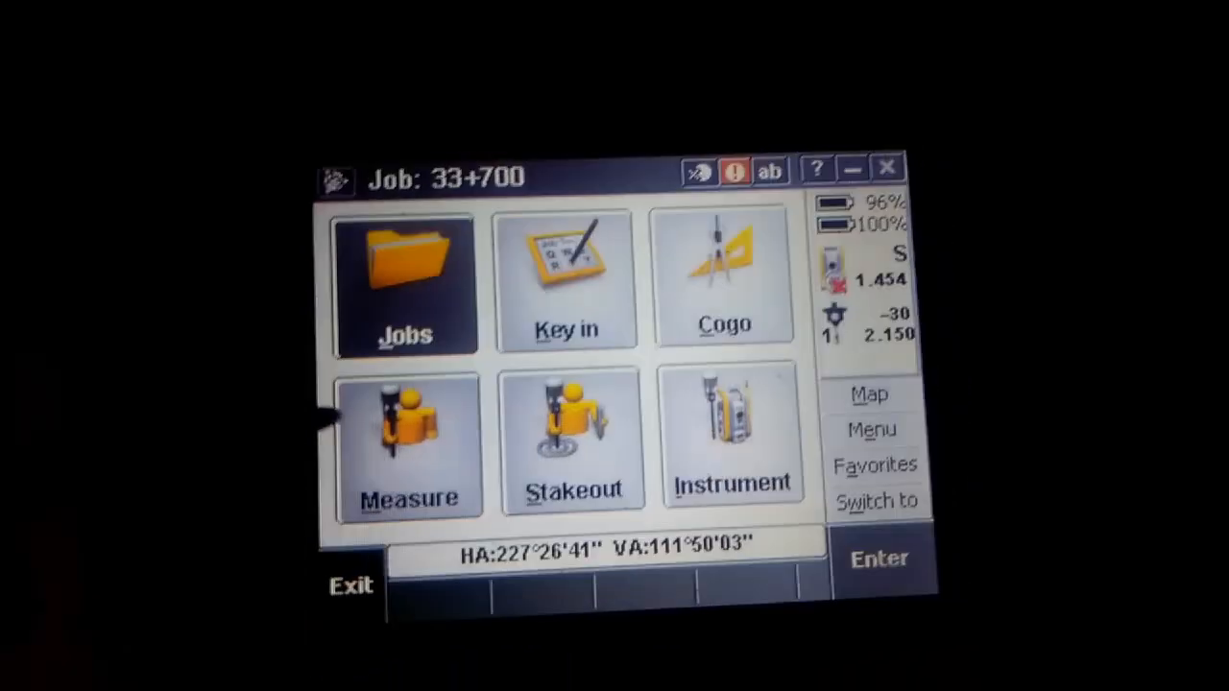
click(405, 283)
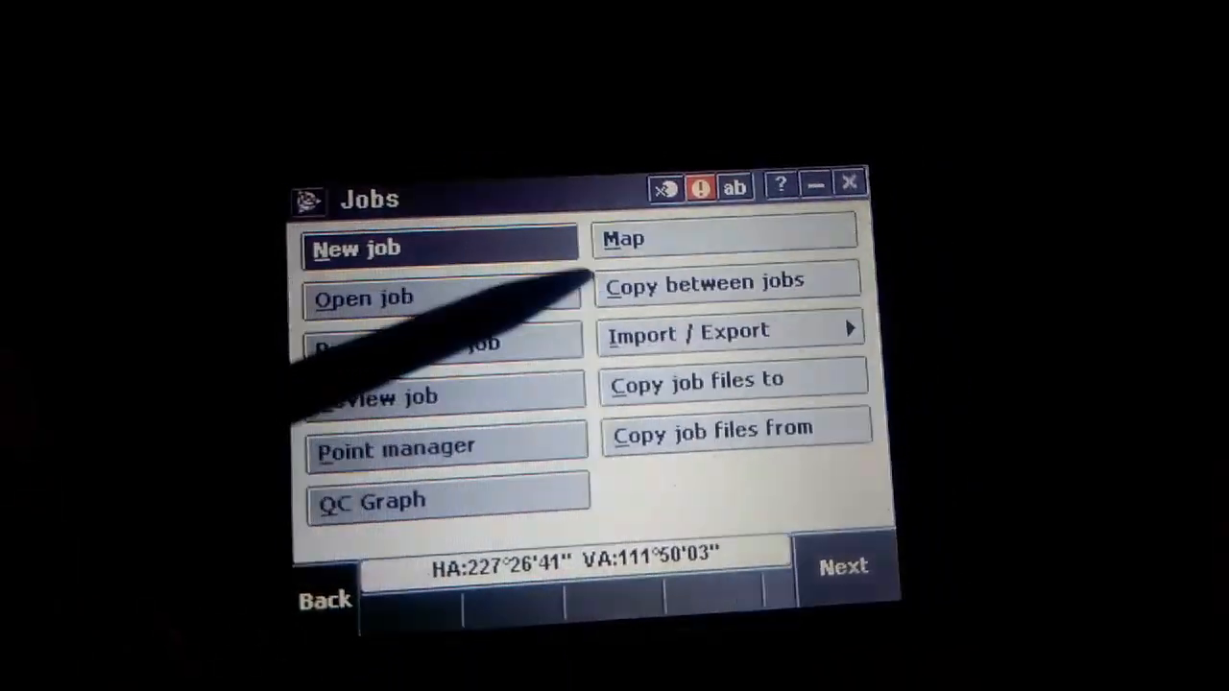
click(687, 329)
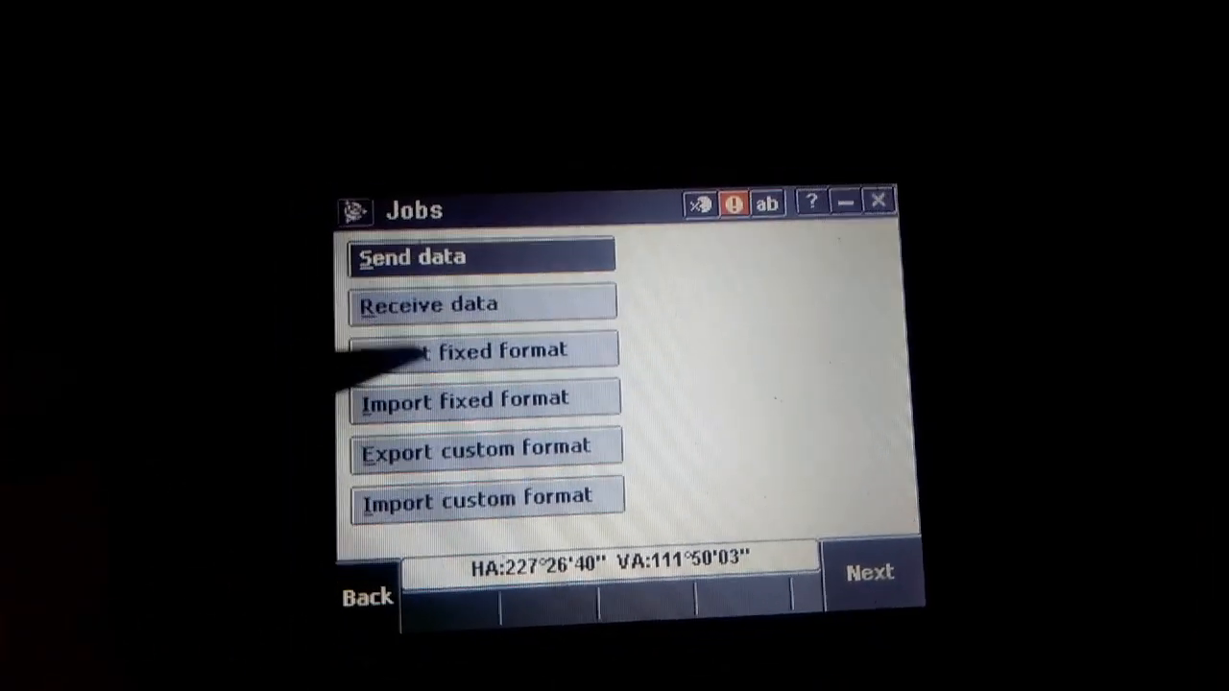
click(480, 348)
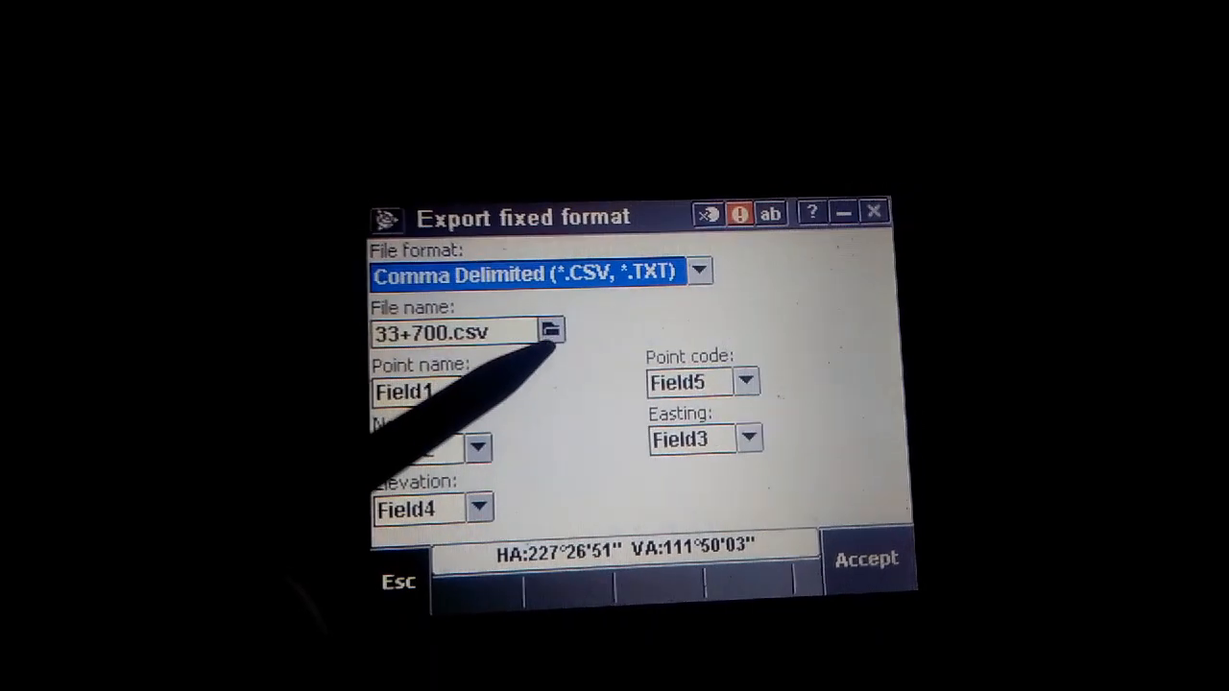
click(550, 330)
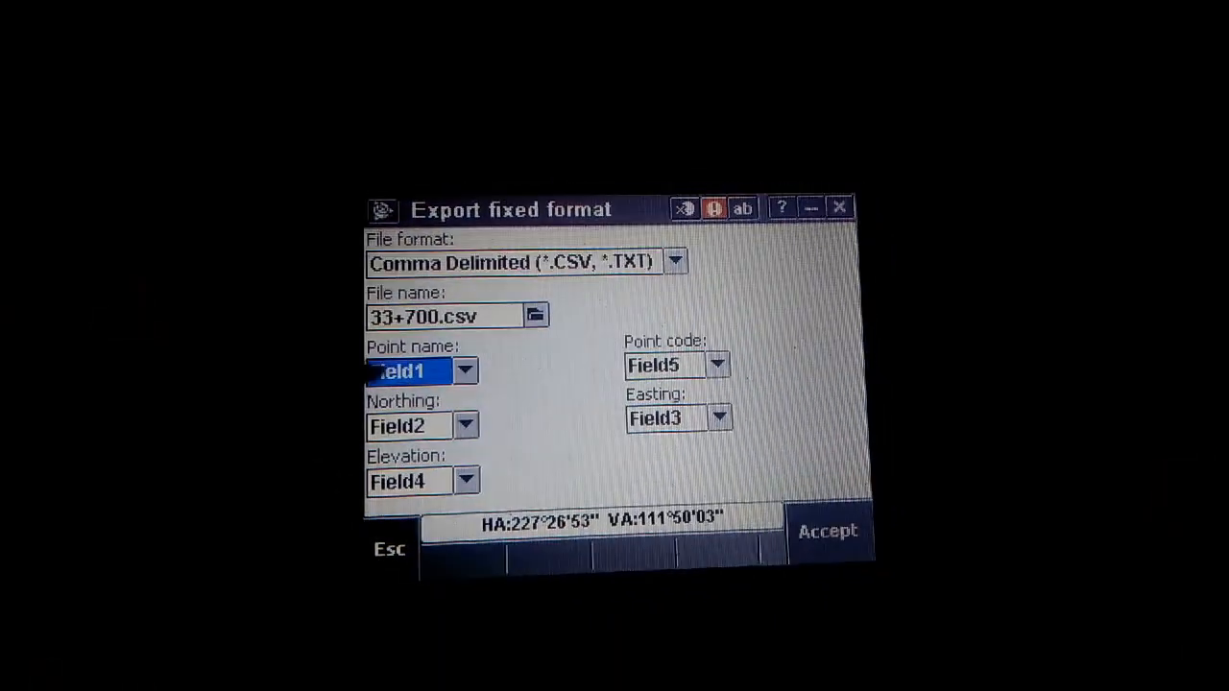
click(466, 370)
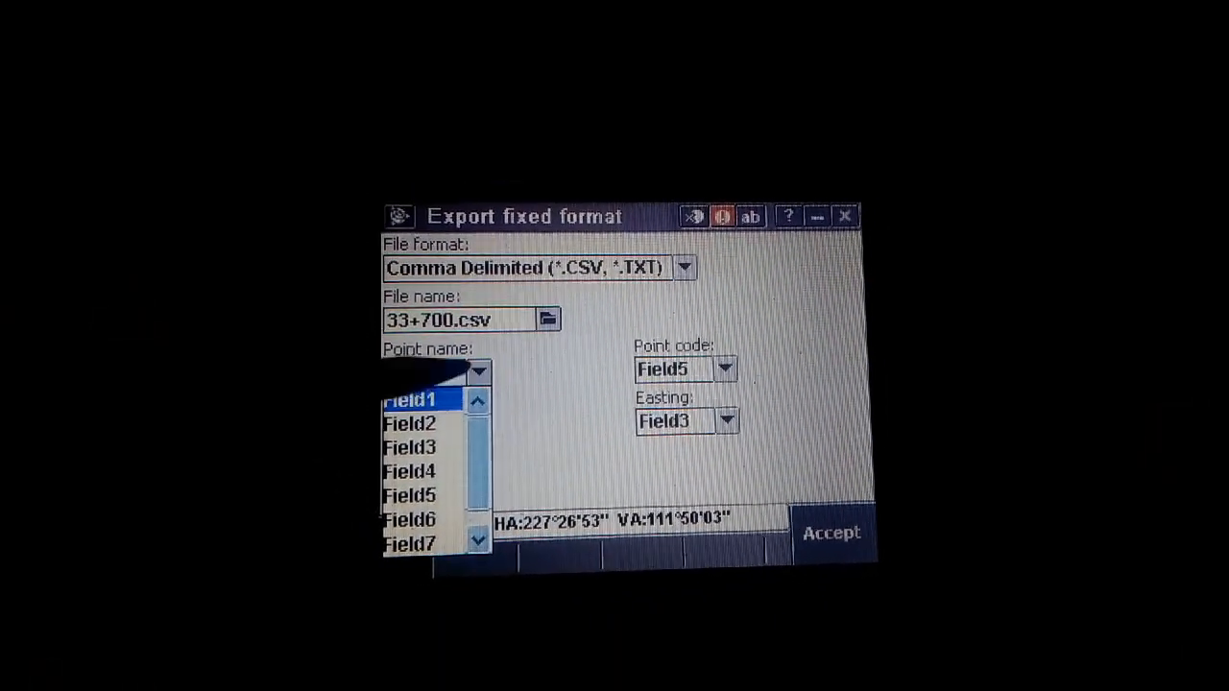
click(408, 400)
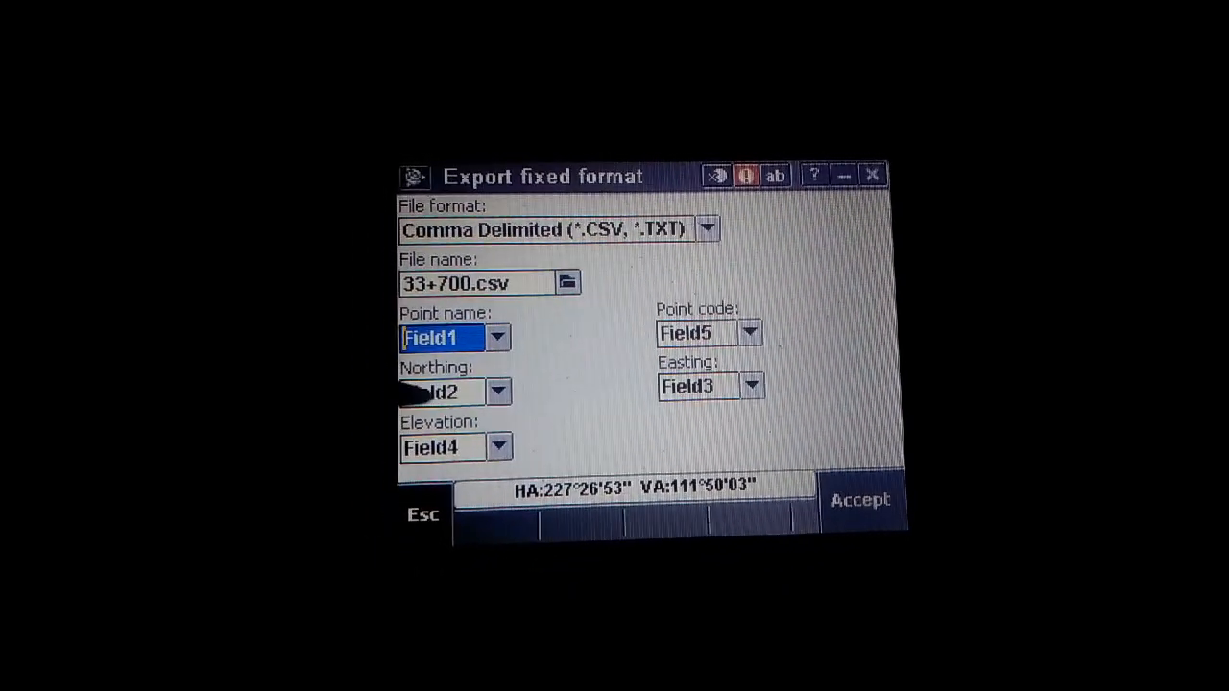
click(498, 391)
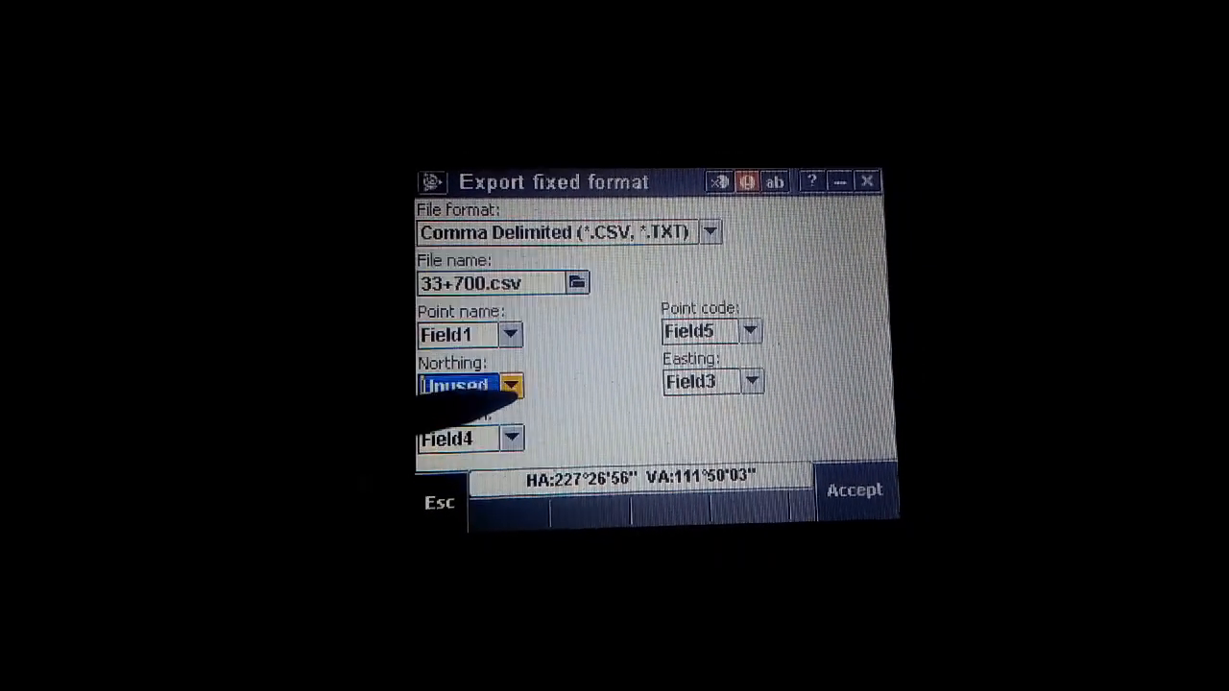
Step: Export job 33+700 to 33+700.csv as Comma Delimited and acknowledge Transfer complete
click(512, 384)
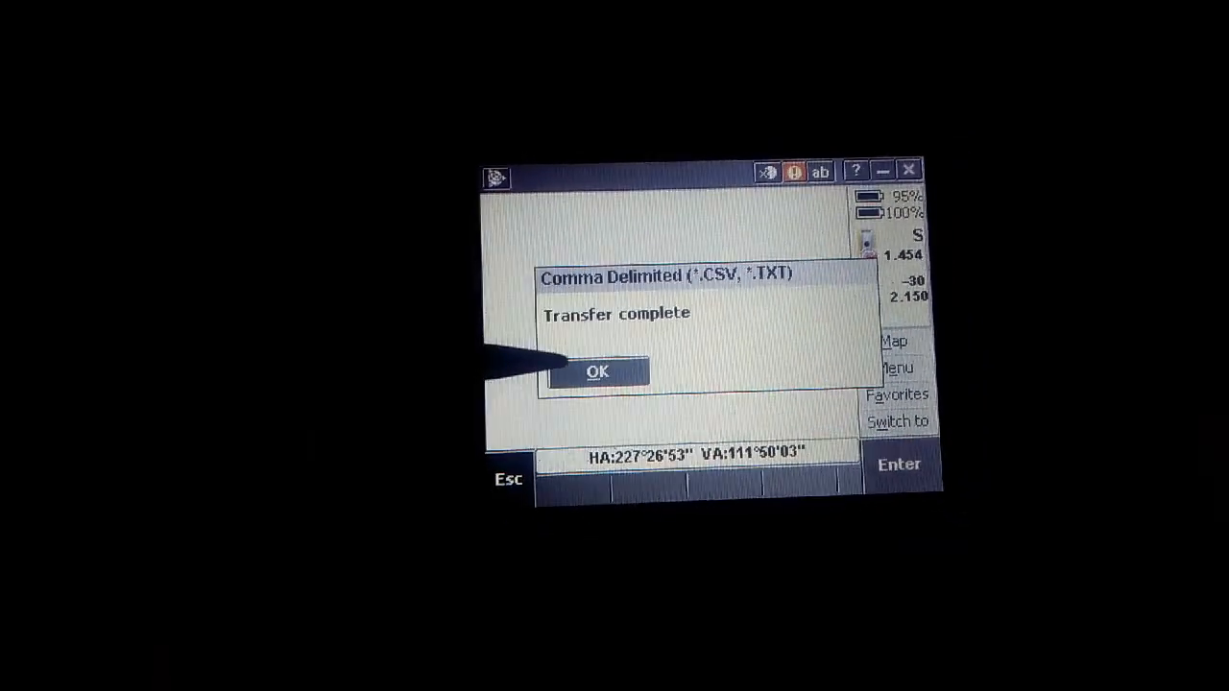
click(596, 372)
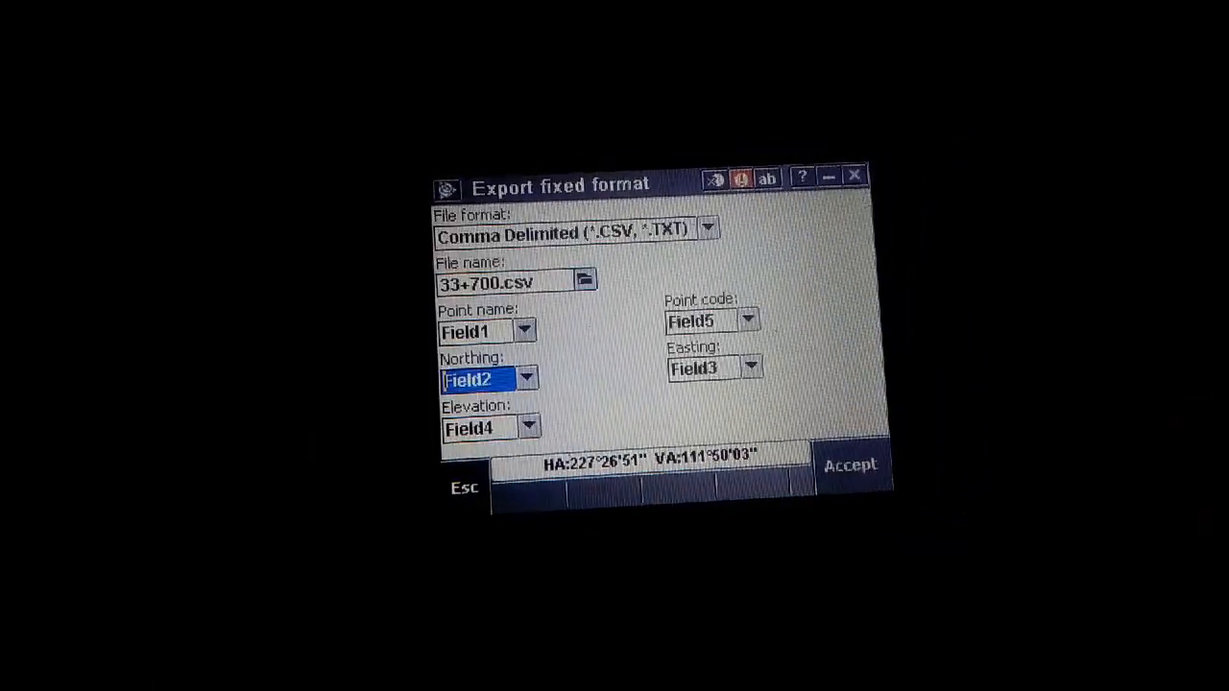
click(463, 488)
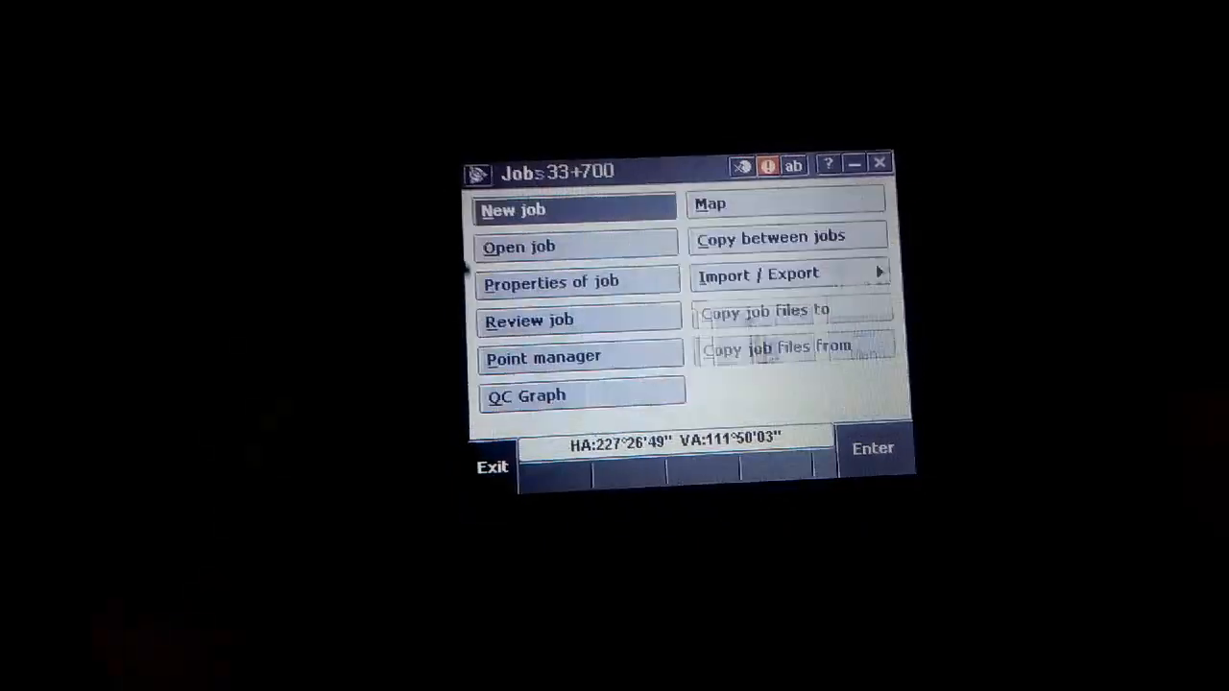
Step: Make 33+700.STEP the current job and accept its Comma Delimited export settings
click(520, 247)
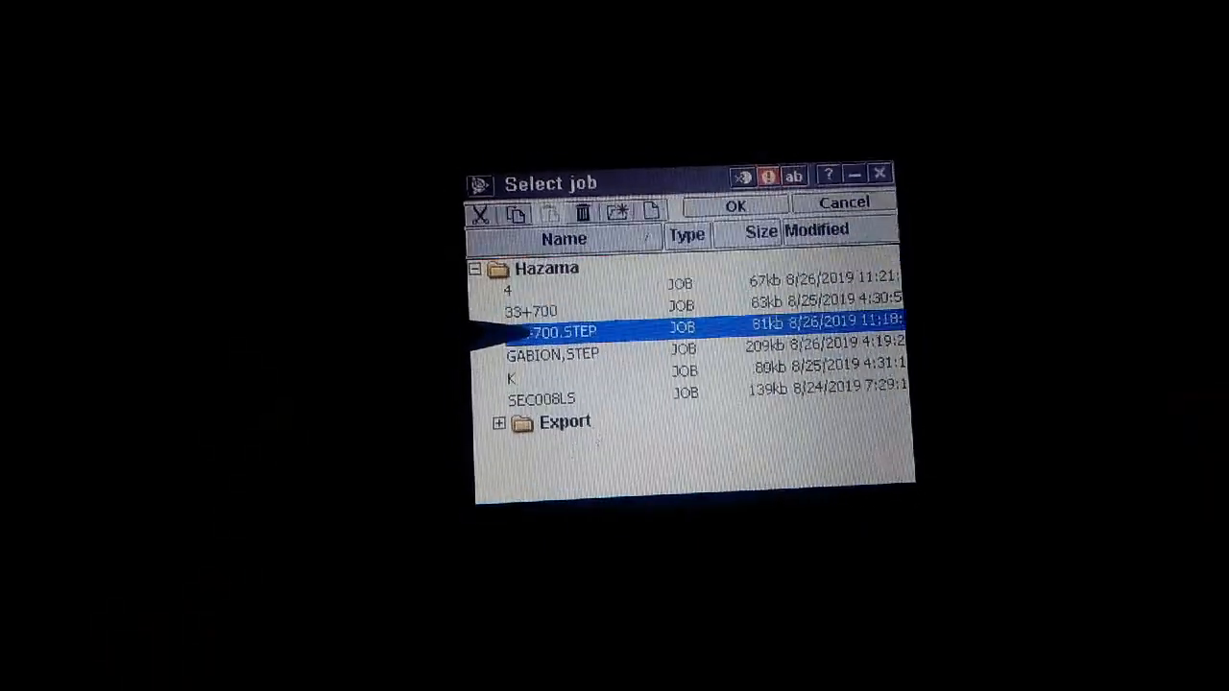
click(734, 202)
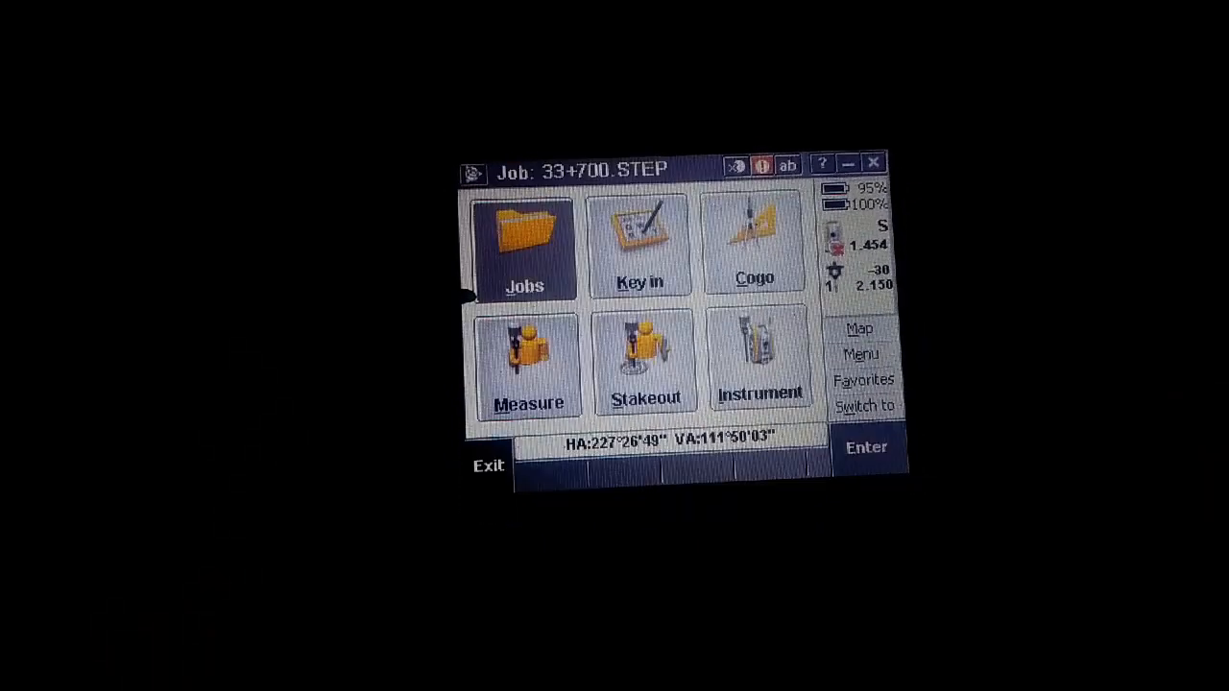
click(524, 245)
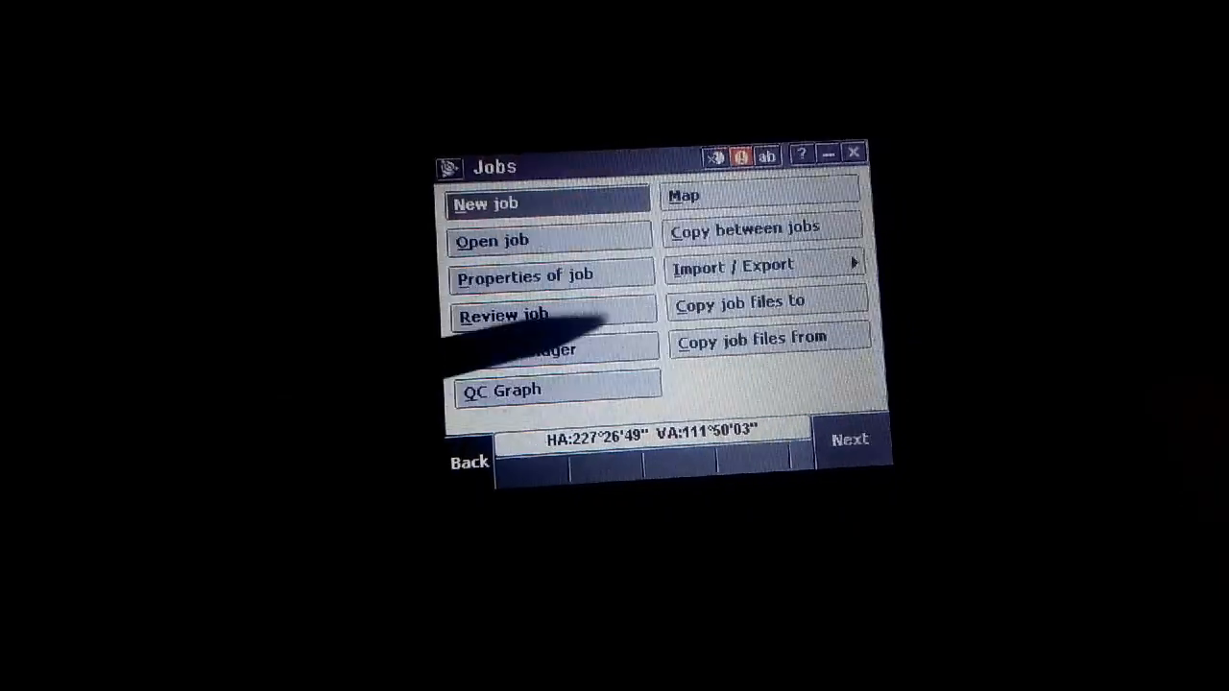
click(763, 265)
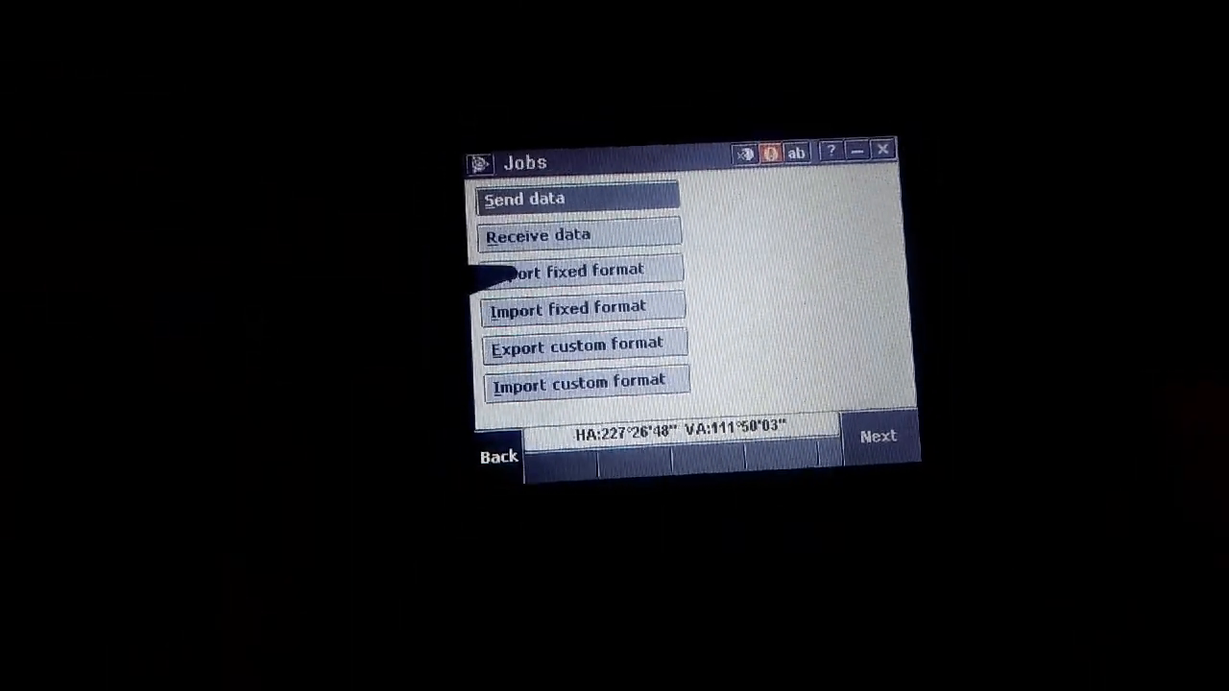
click(571, 271)
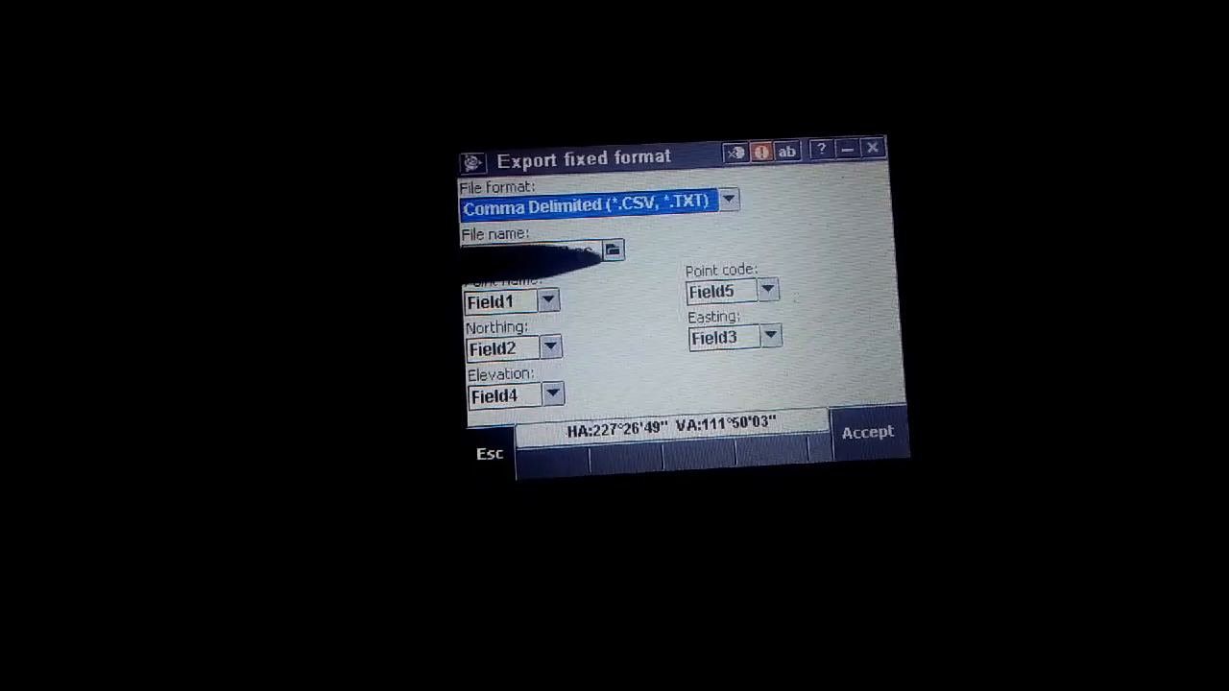
click(611, 250)
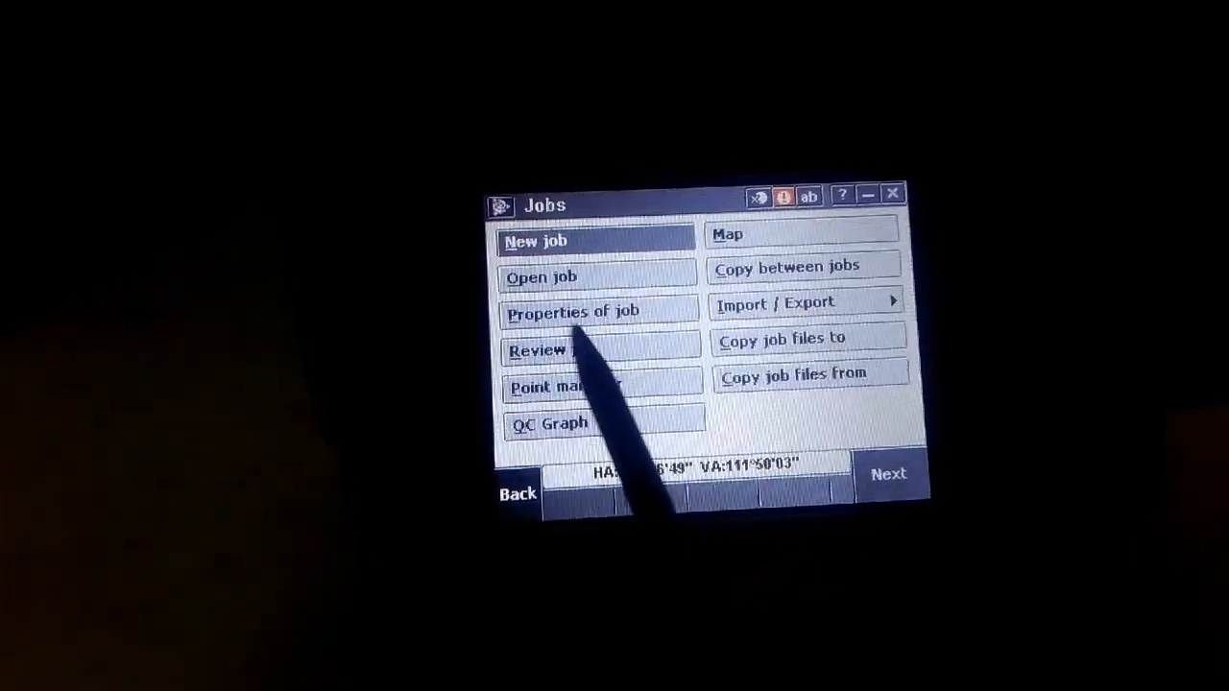
Step: Make GABION,STEP the current job and start its fixed-format export
click(541, 276)
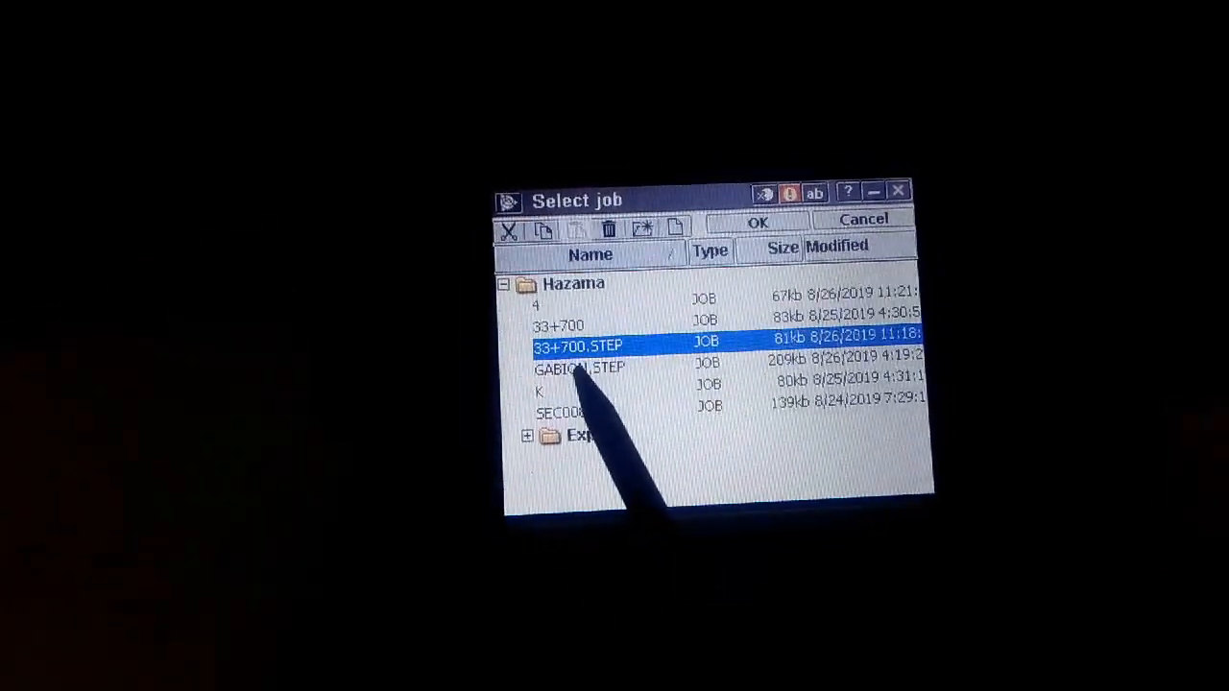
click(757, 220)
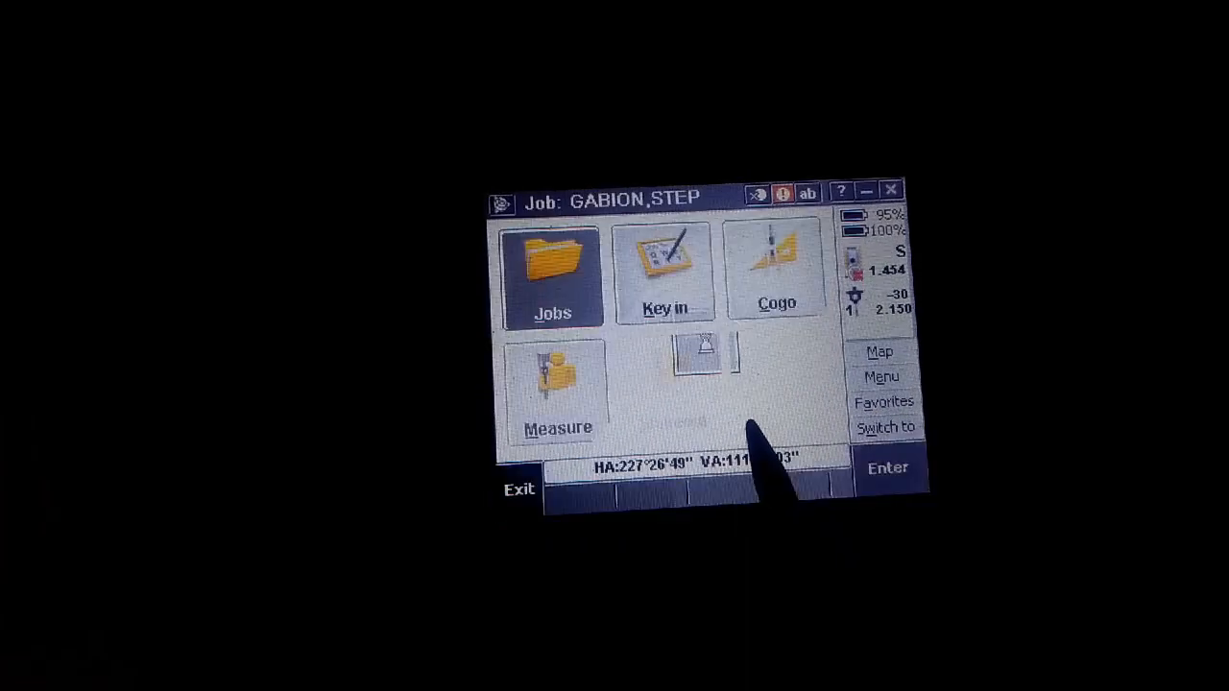
click(551, 273)
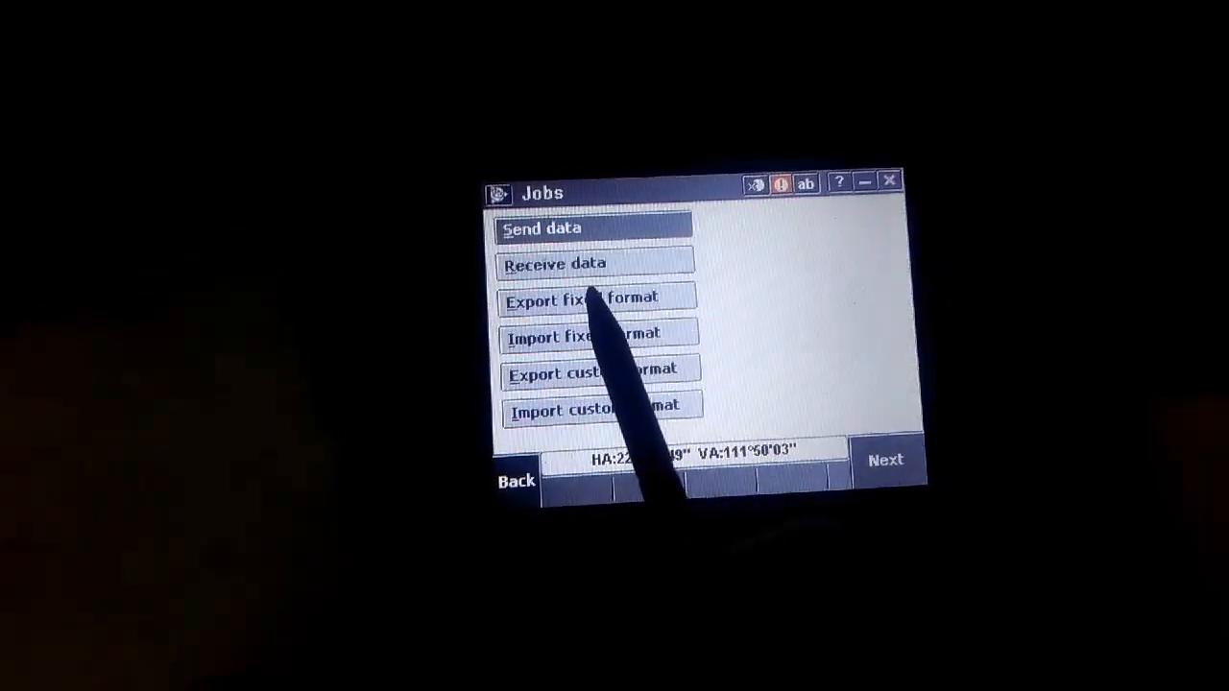
click(586, 299)
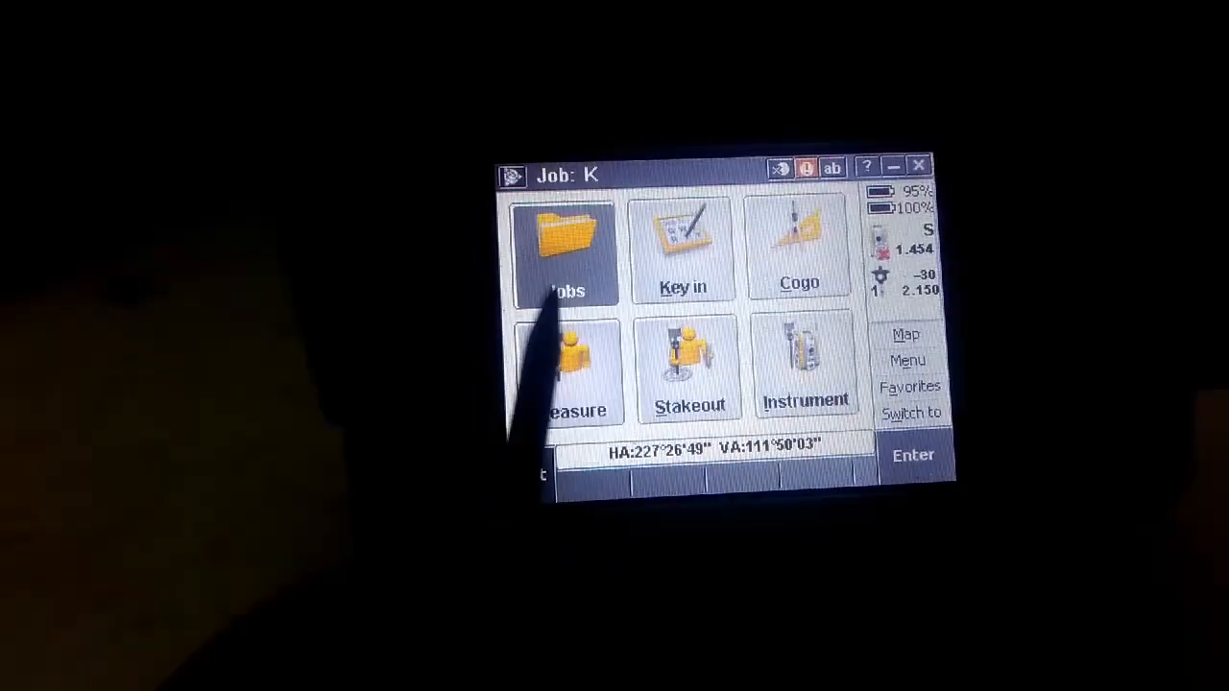
Step: Accept a Comma Delimited export of job K as K.csv
click(564, 249)
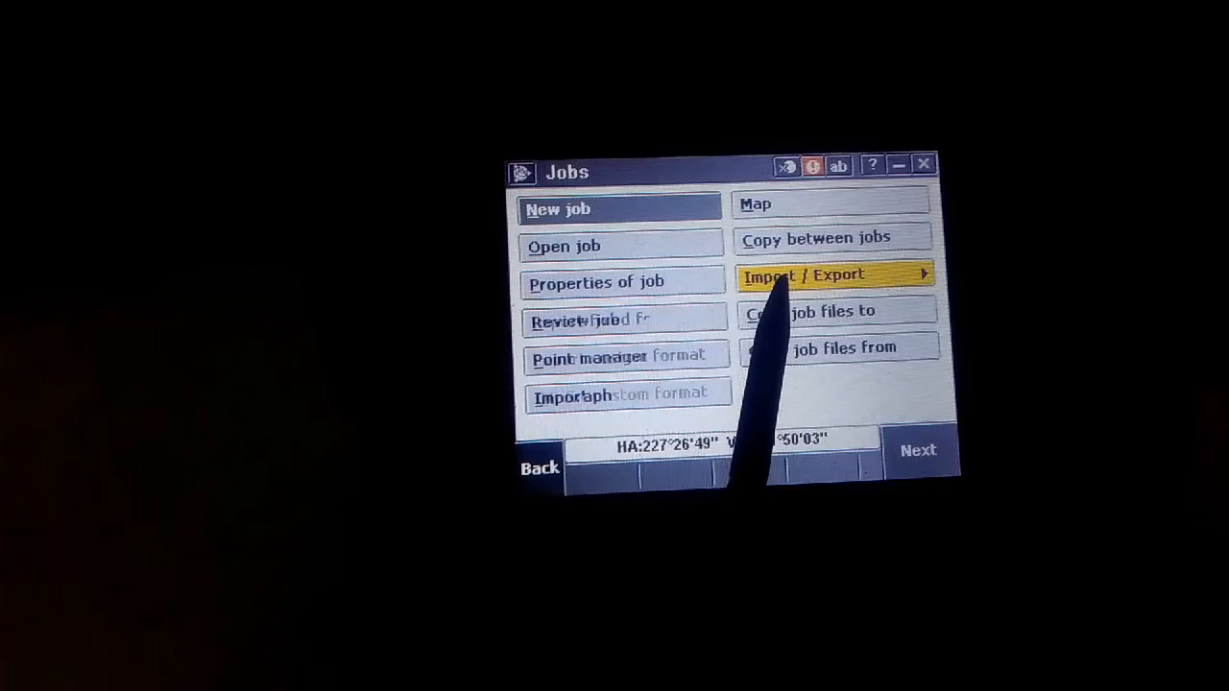
click(832, 275)
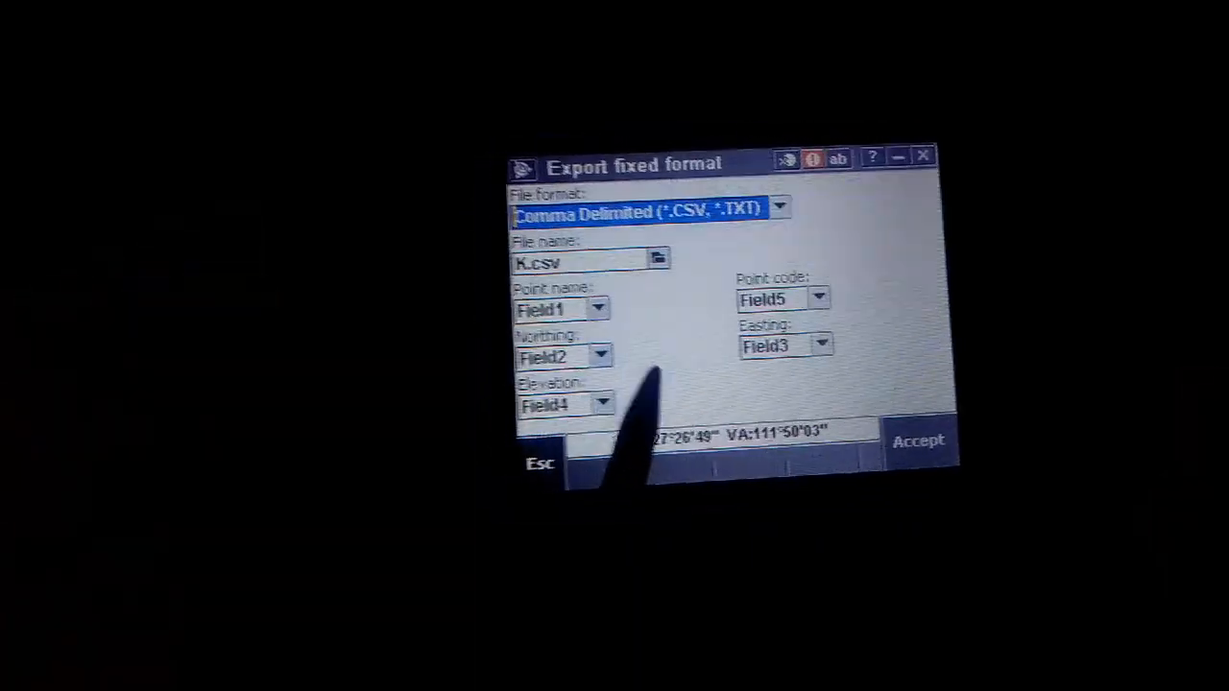
click(540, 464)
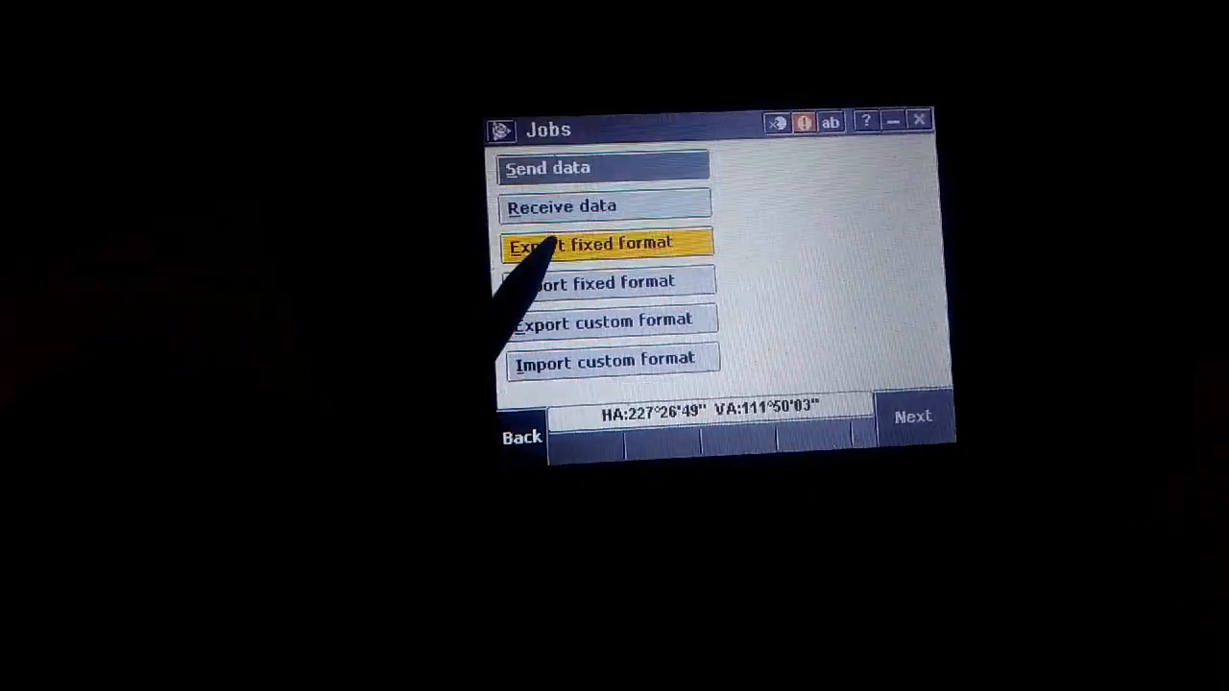
Step: Go back to job K's Jobs menu to pick the next job for export
click(603, 244)
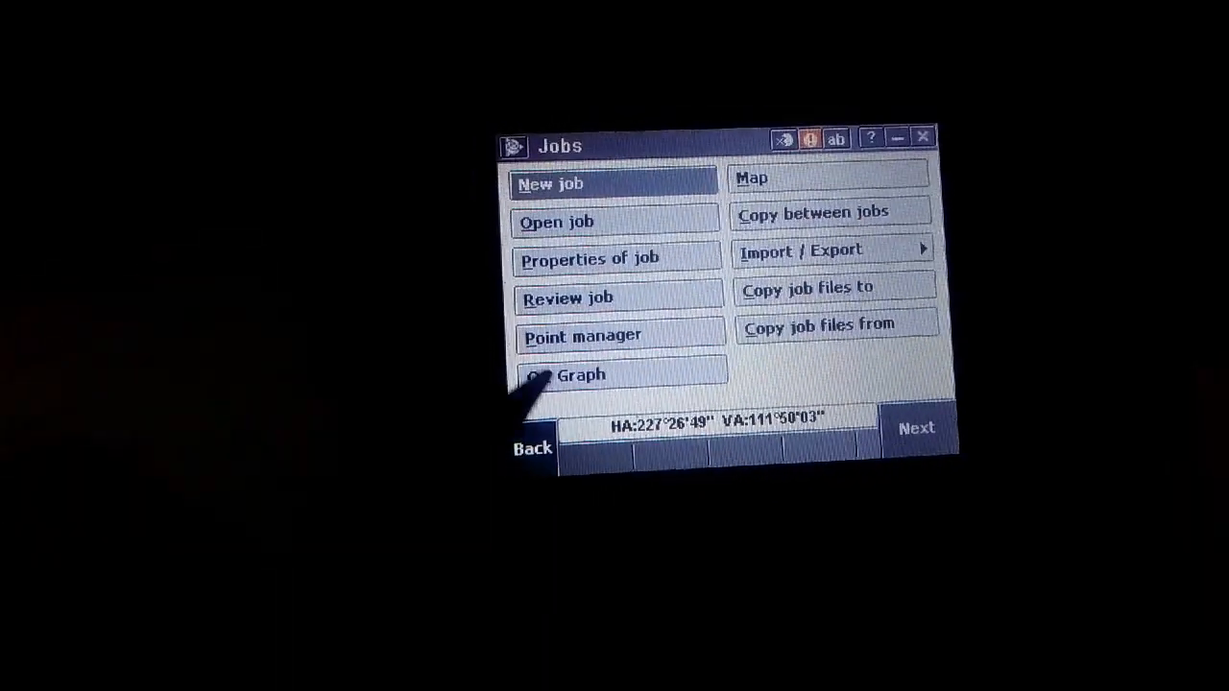
click(557, 221)
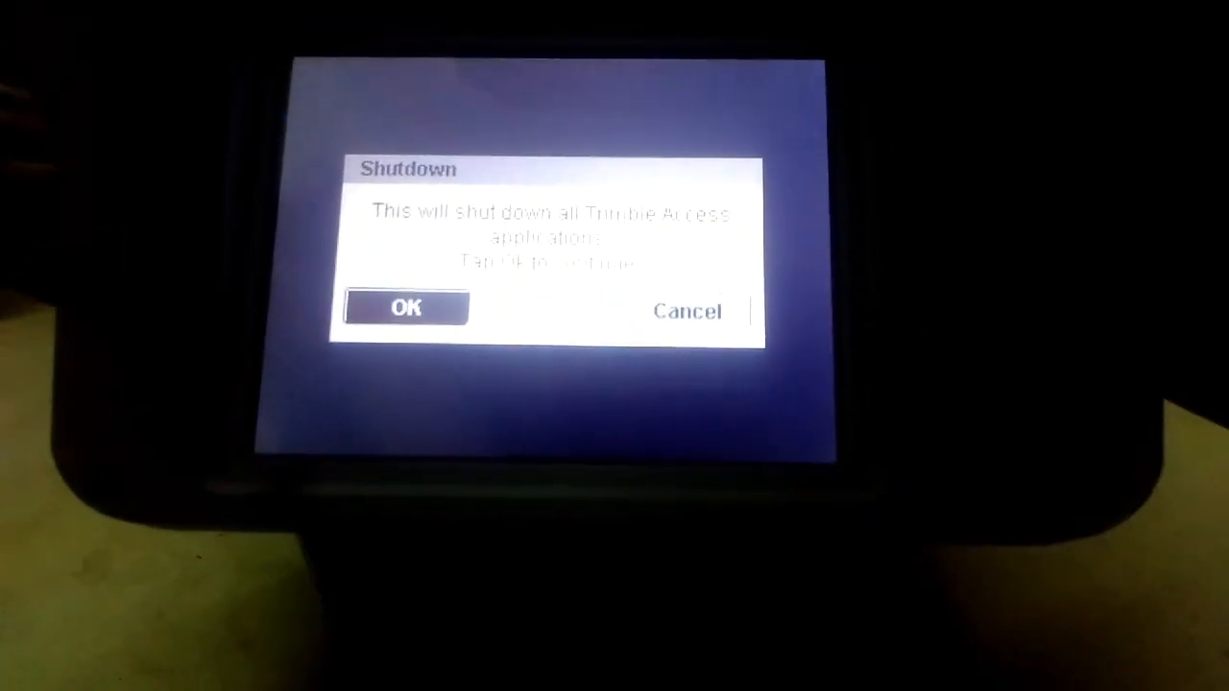
Step: Confirm the Shutdown dialog to close all Trimble Access applications on the controller
click(404, 308)
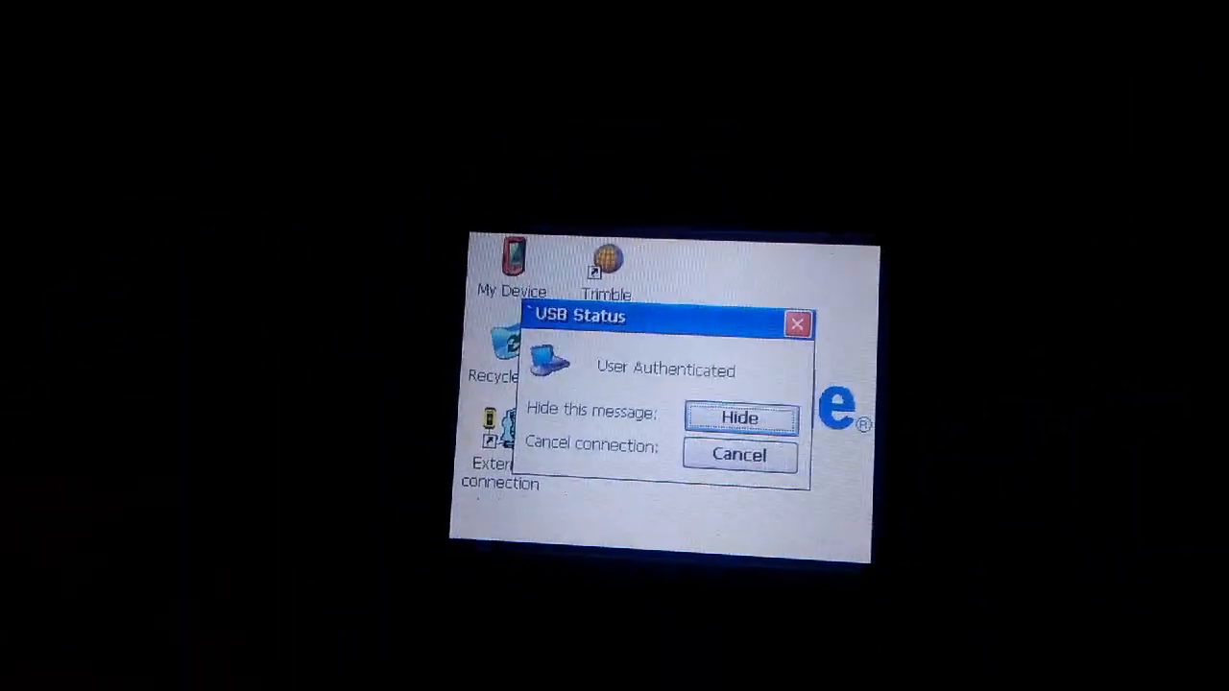
Step: Hide the USB Status message reporting User Authenticated
click(739, 417)
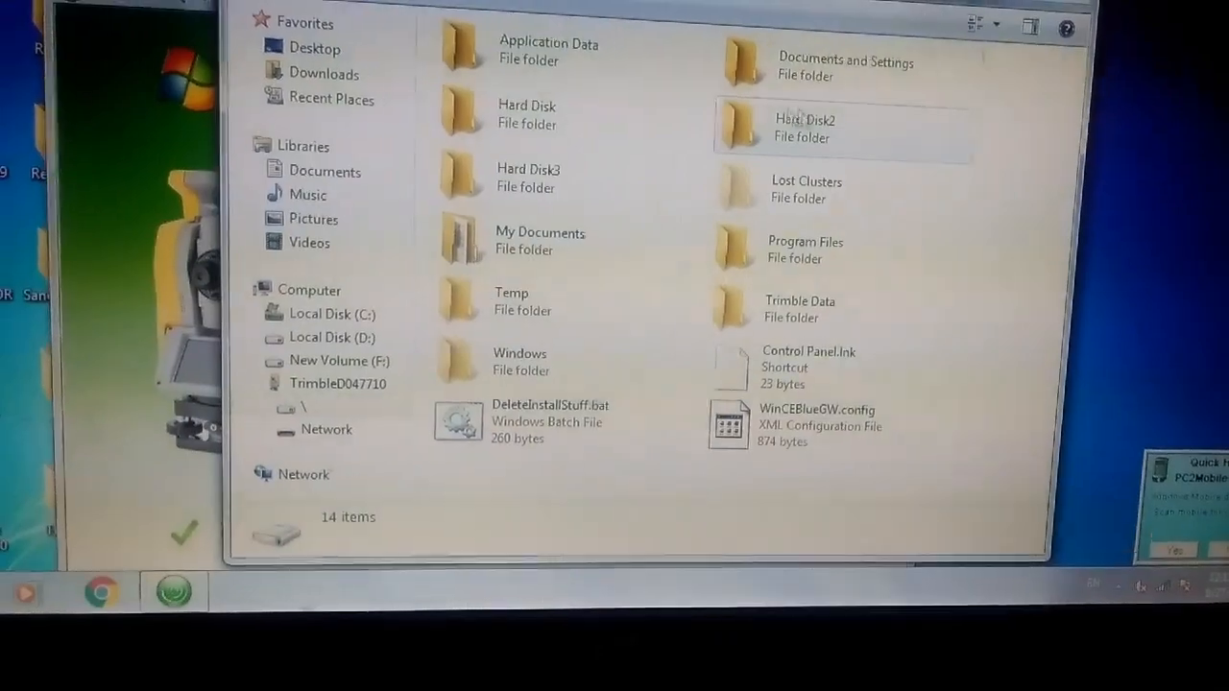
Step: Browse into the controller's Documents and Settings folder holding 33+700.csv and K.csv
double_click(805, 128)
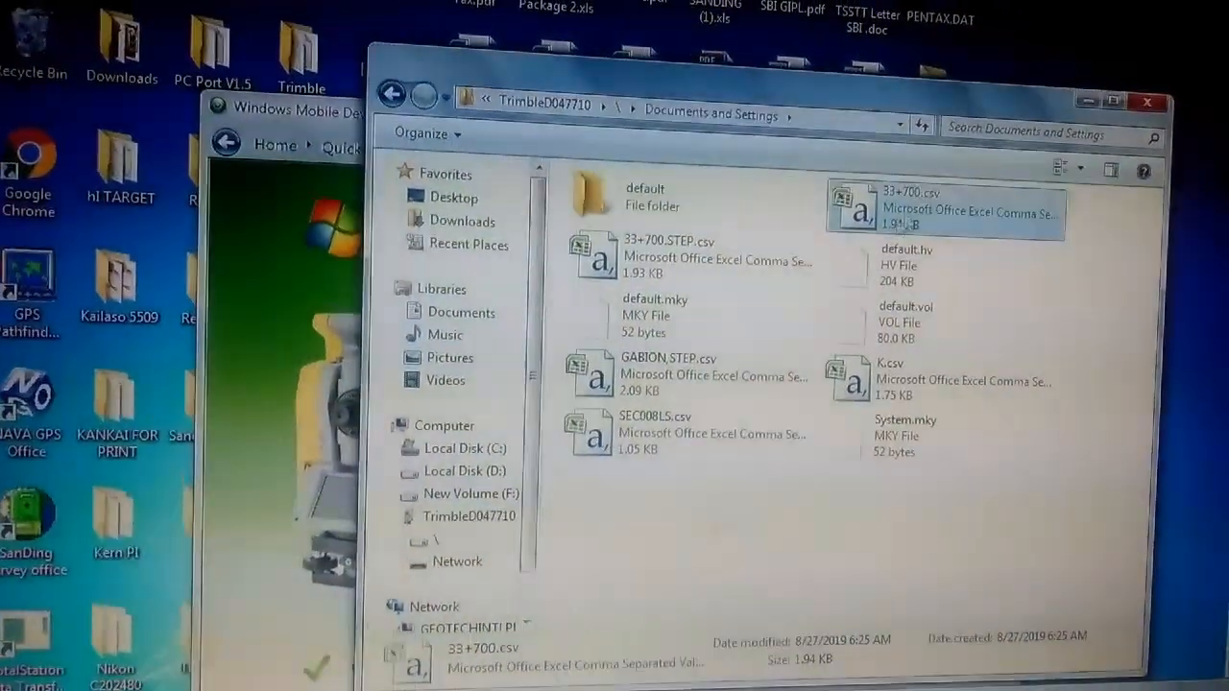
right_click(902, 207)
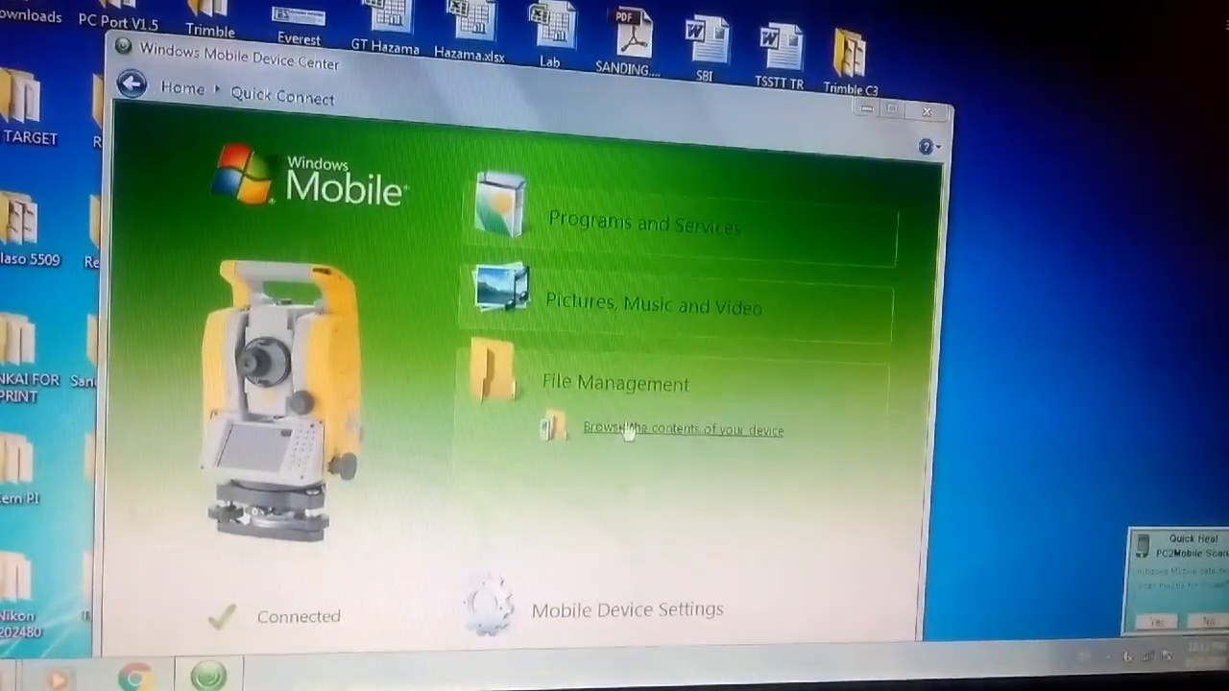
click(683, 429)
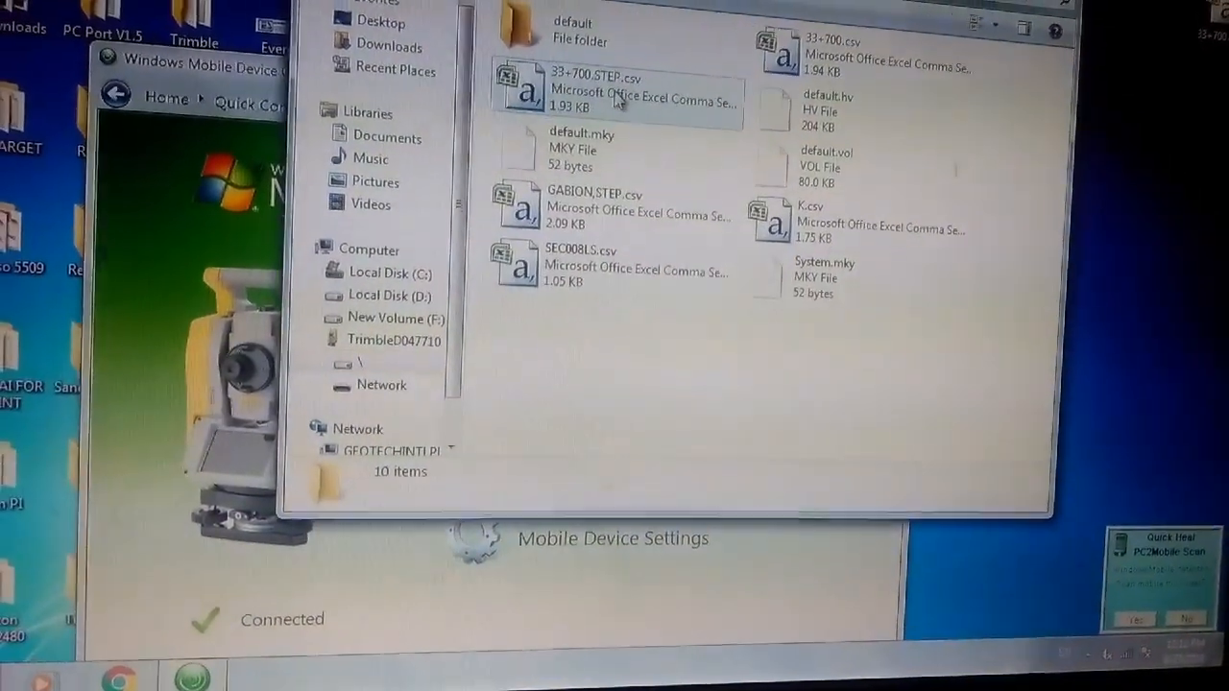
click(854, 221)
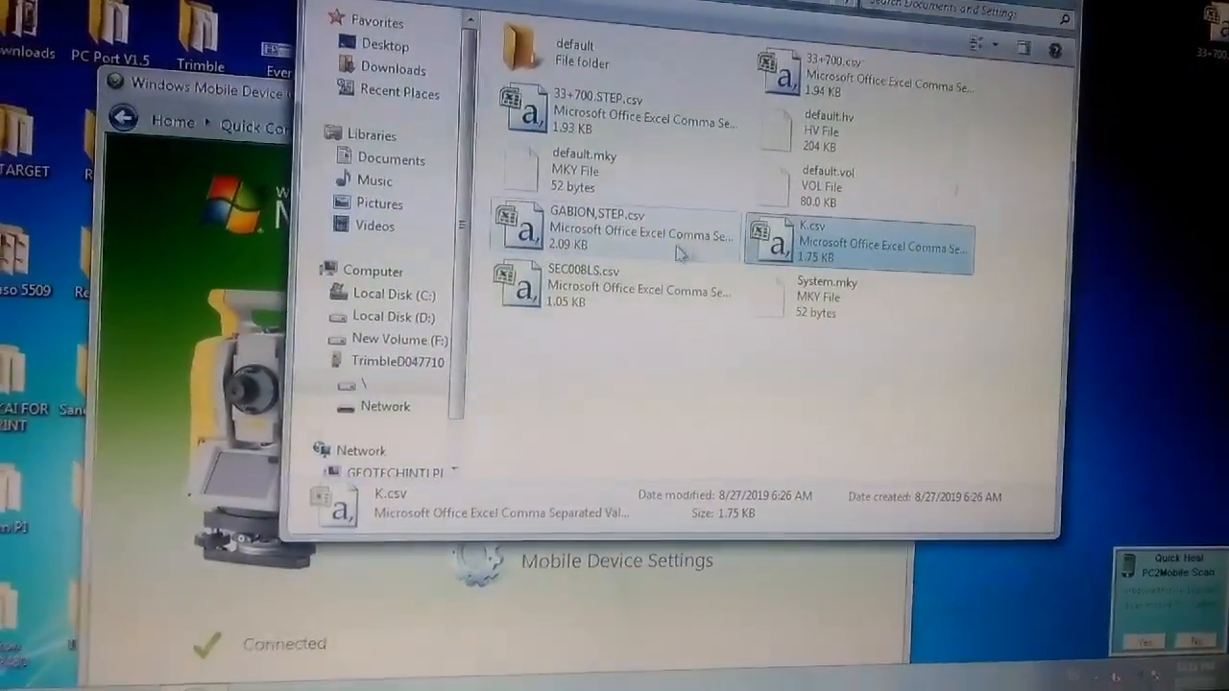
click(596, 271)
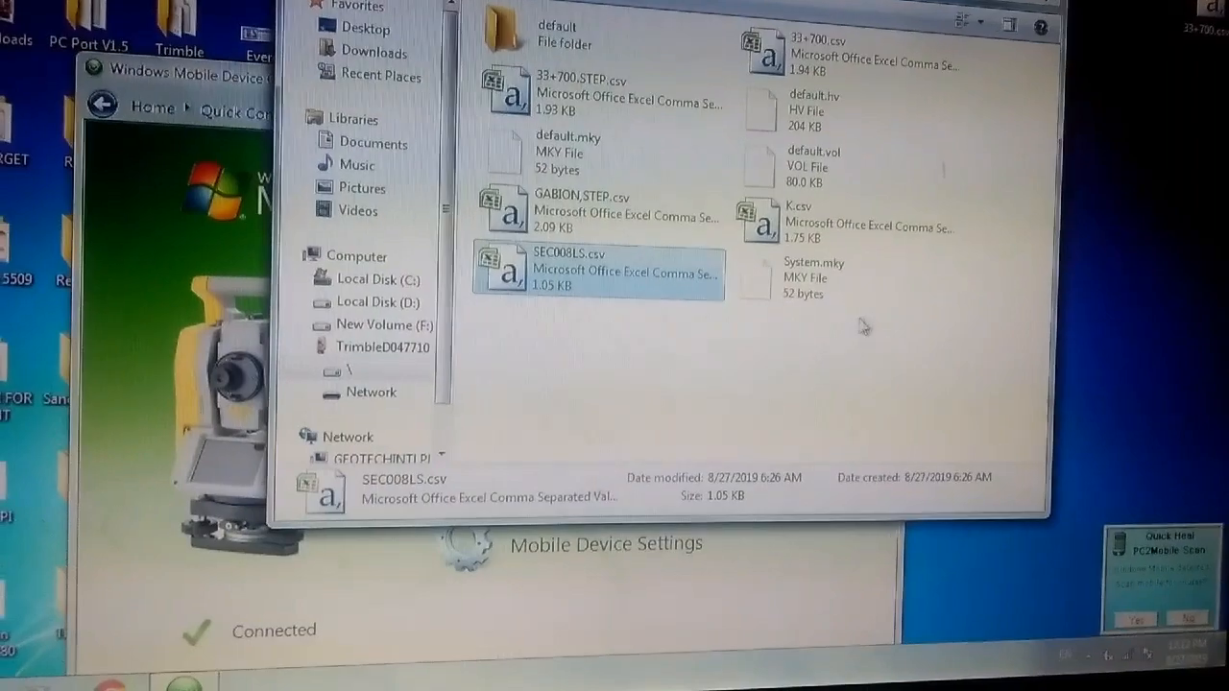